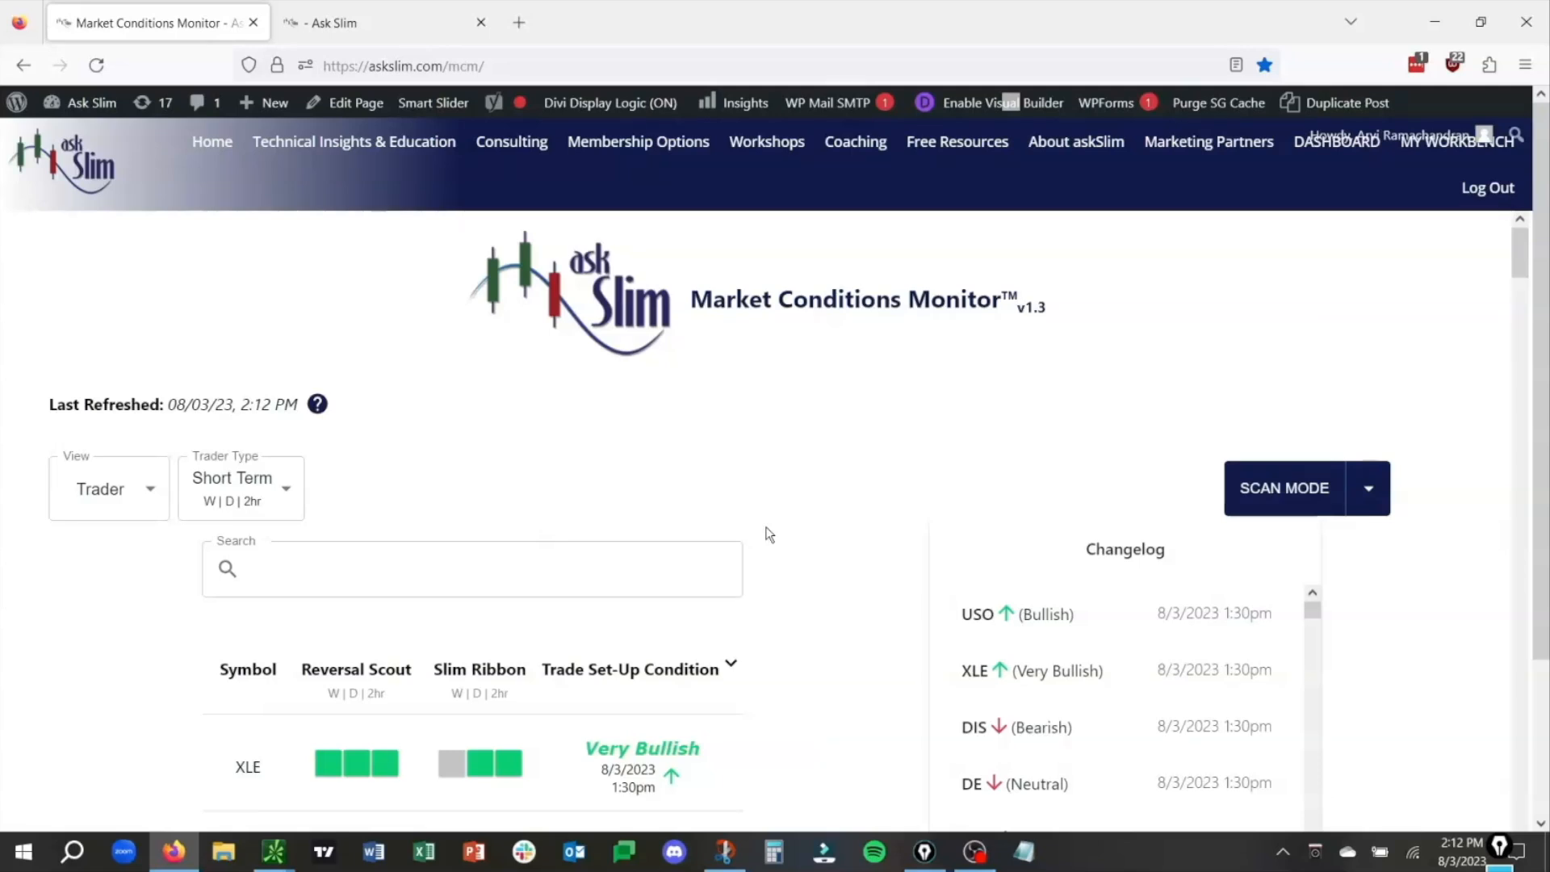
mouse_move(746, 529)
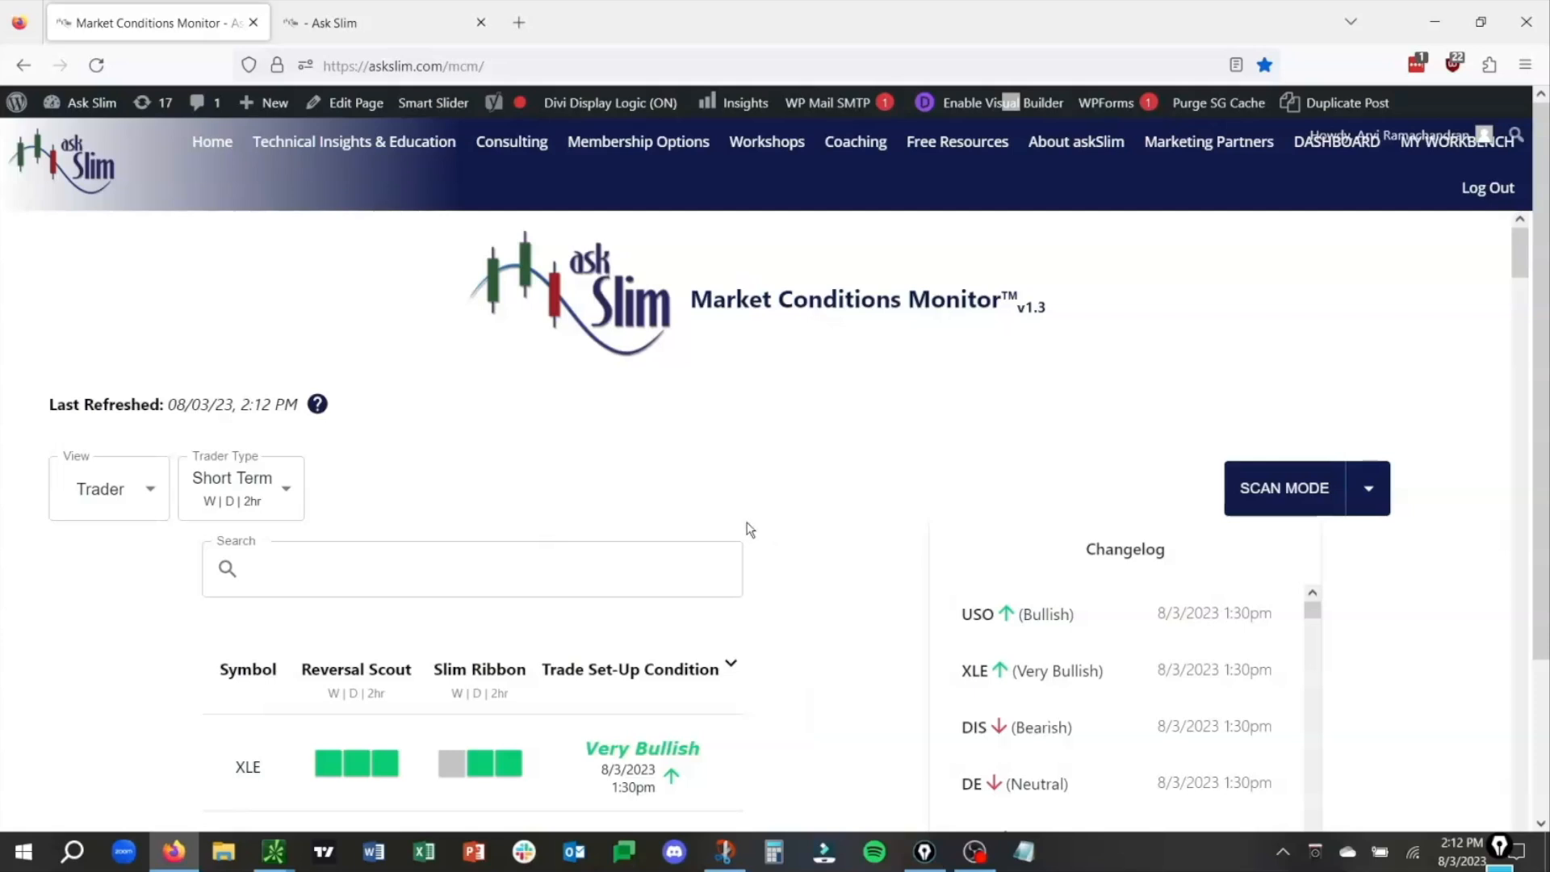
mouse_move(514, 489)
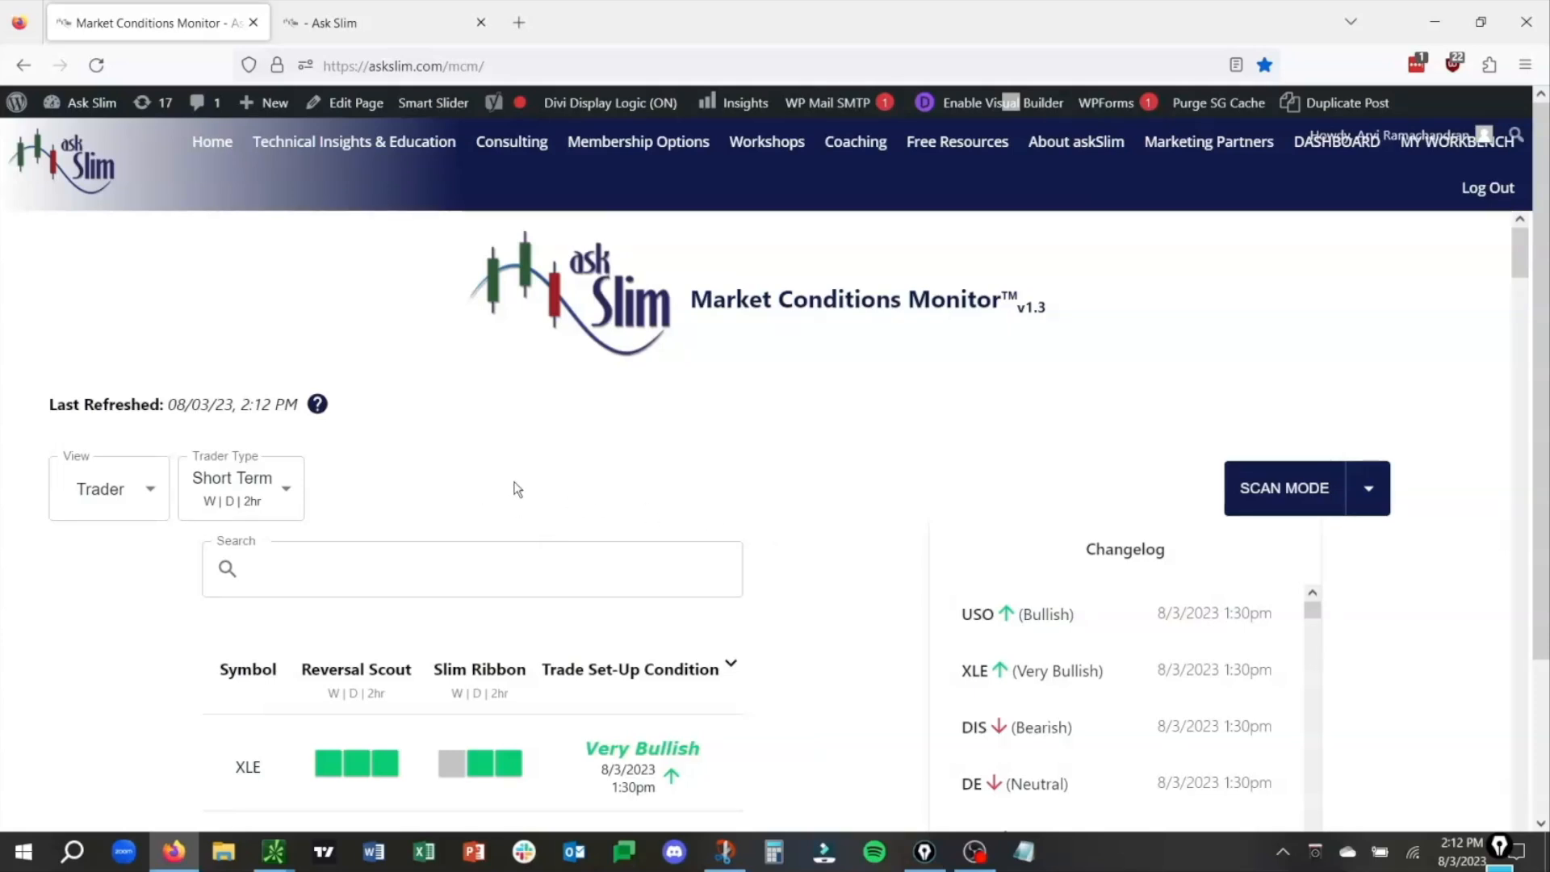
mouse_move(441, 445)
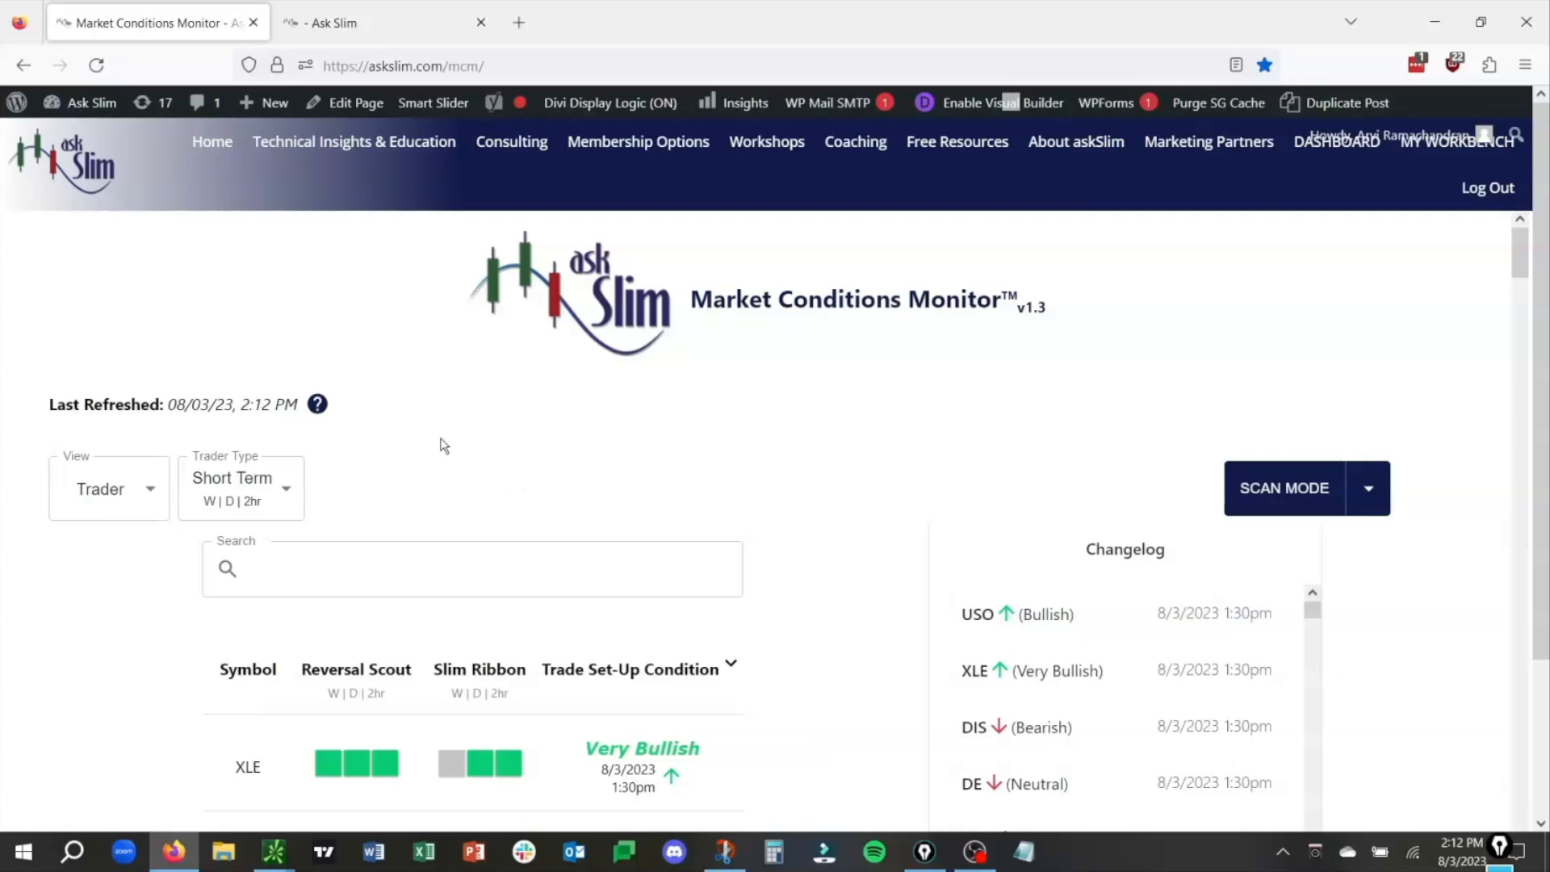
Step: Keep the Short Term trader type and scroll to the symbol table, sorting by Trade Set-Up Condition
click(241, 488)
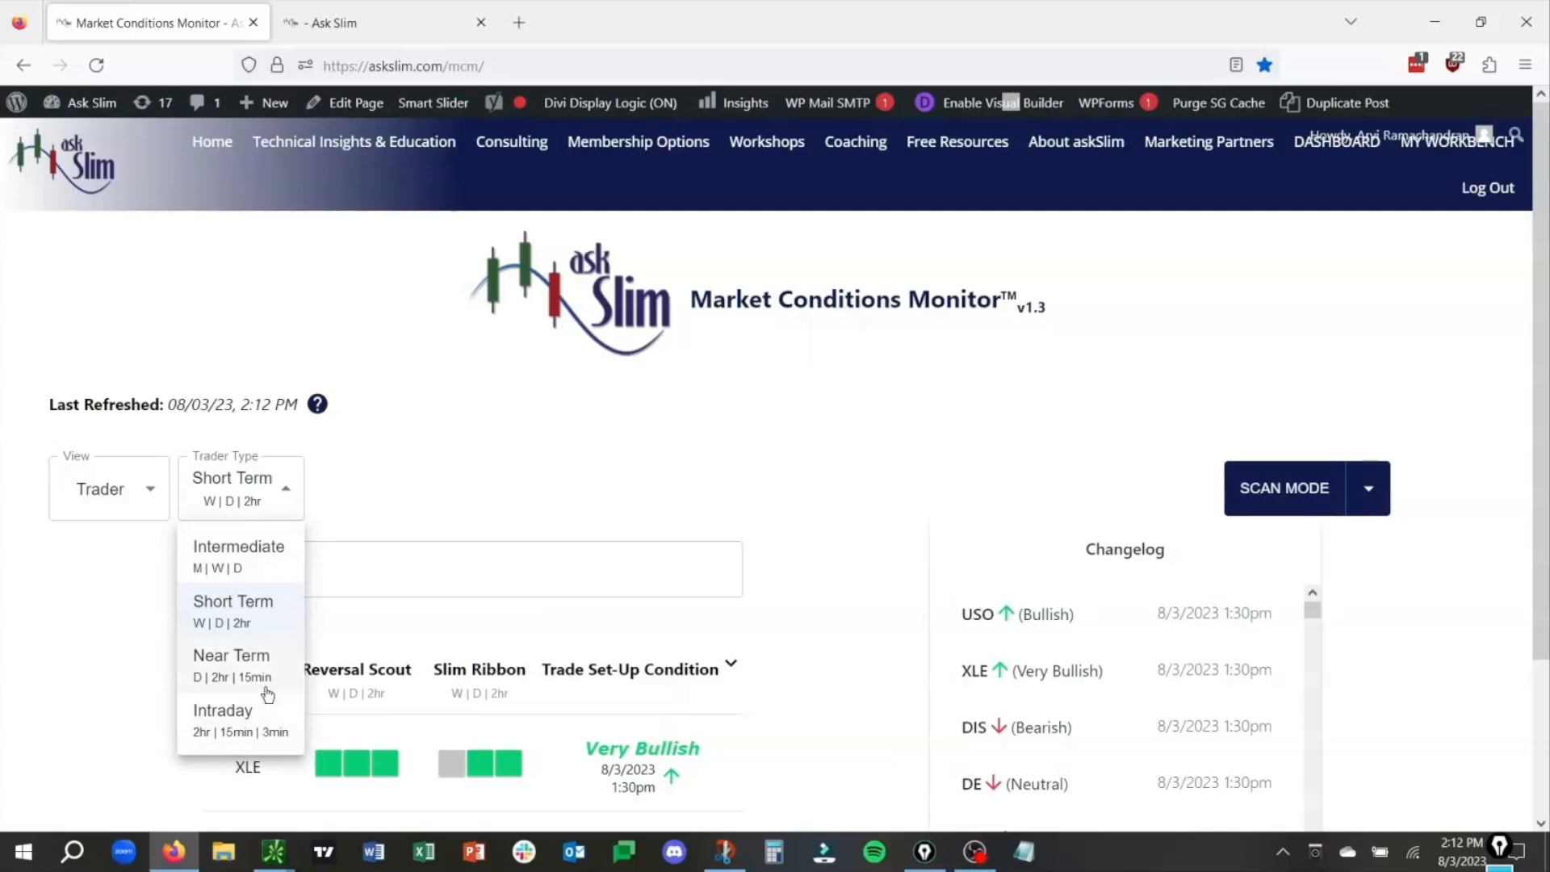
mouse_move(267, 681)
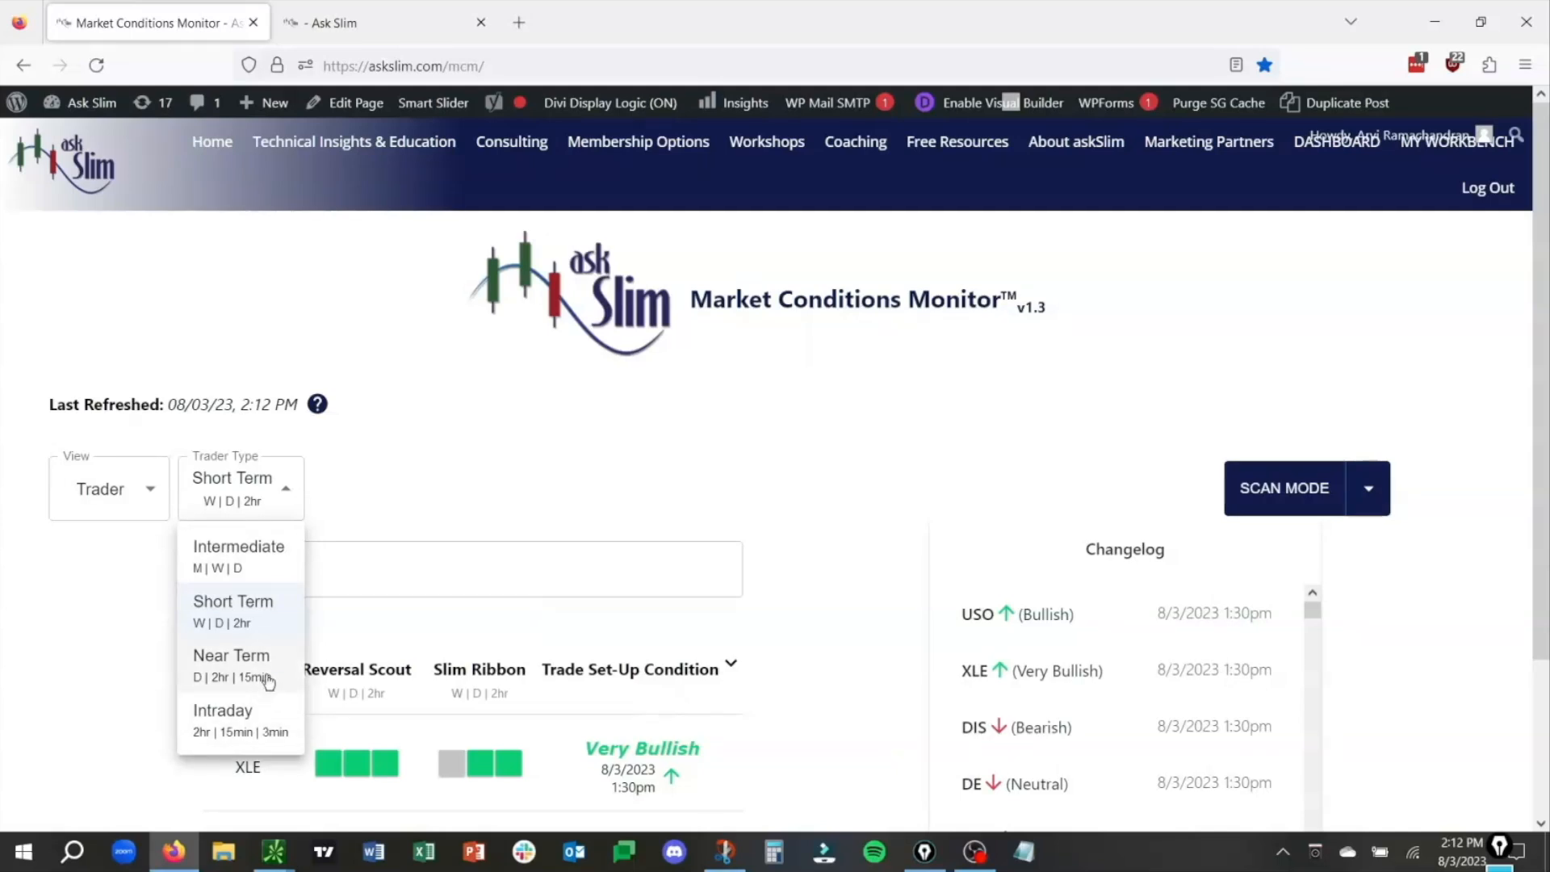
mouse_move(268, 628)
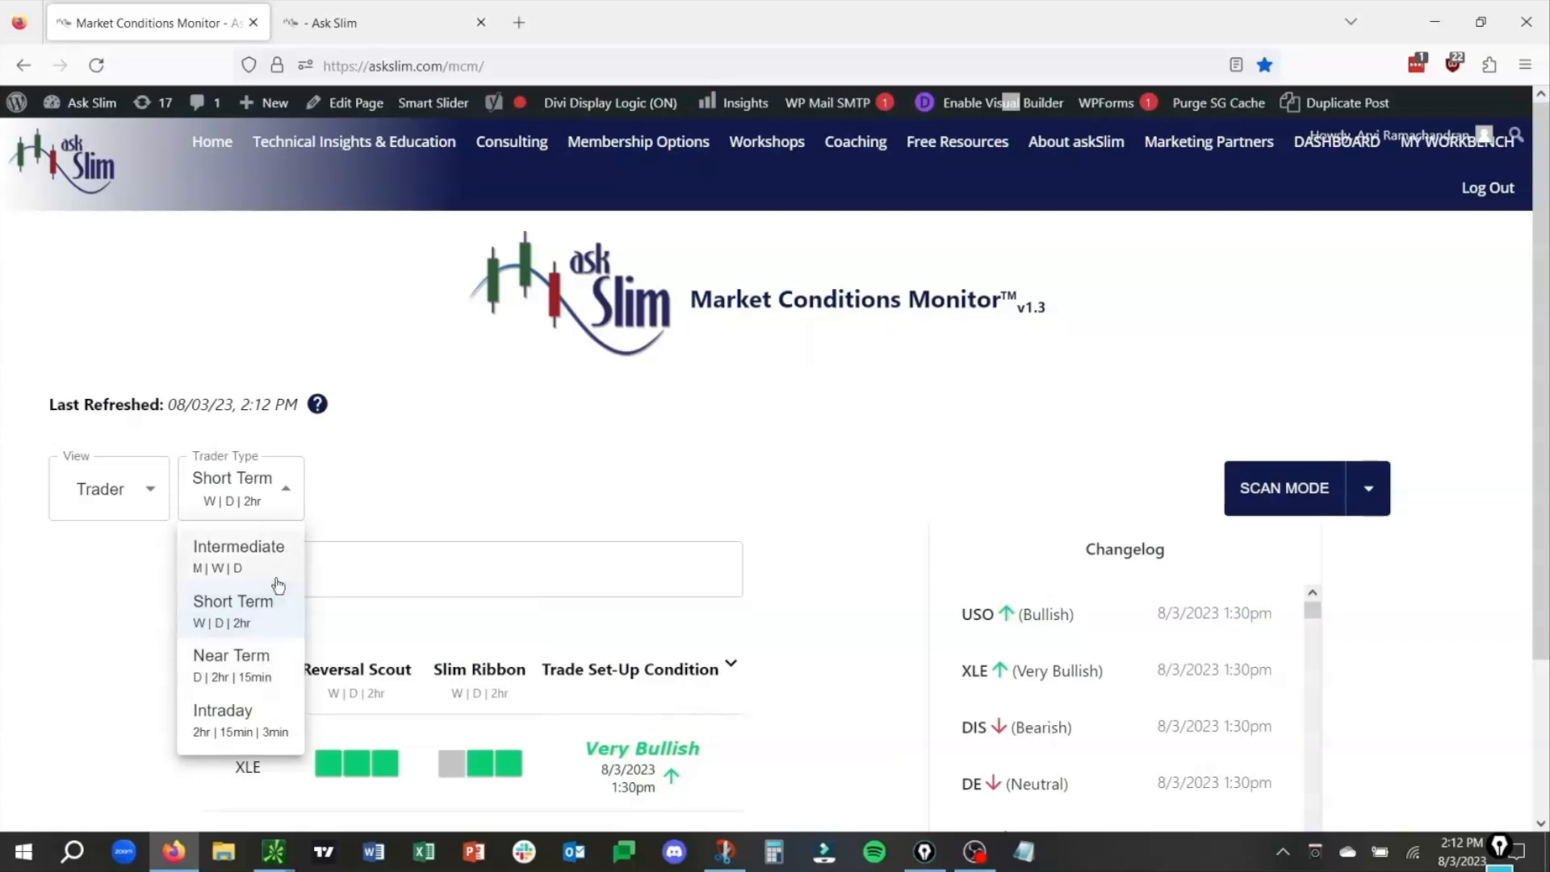
mouse_move(373, 507)
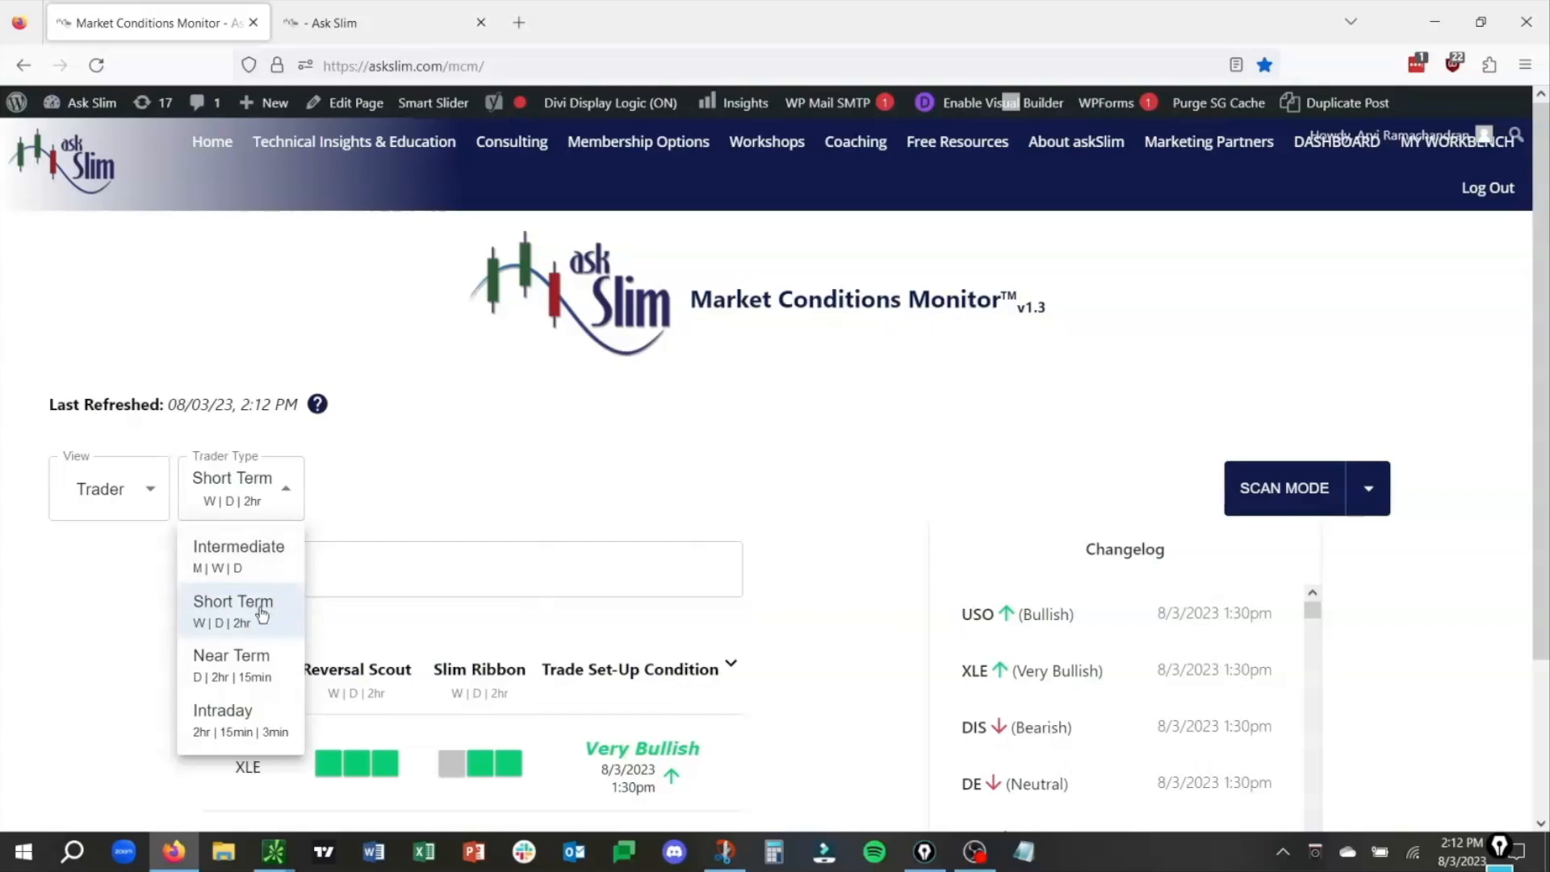
click(233, 600)
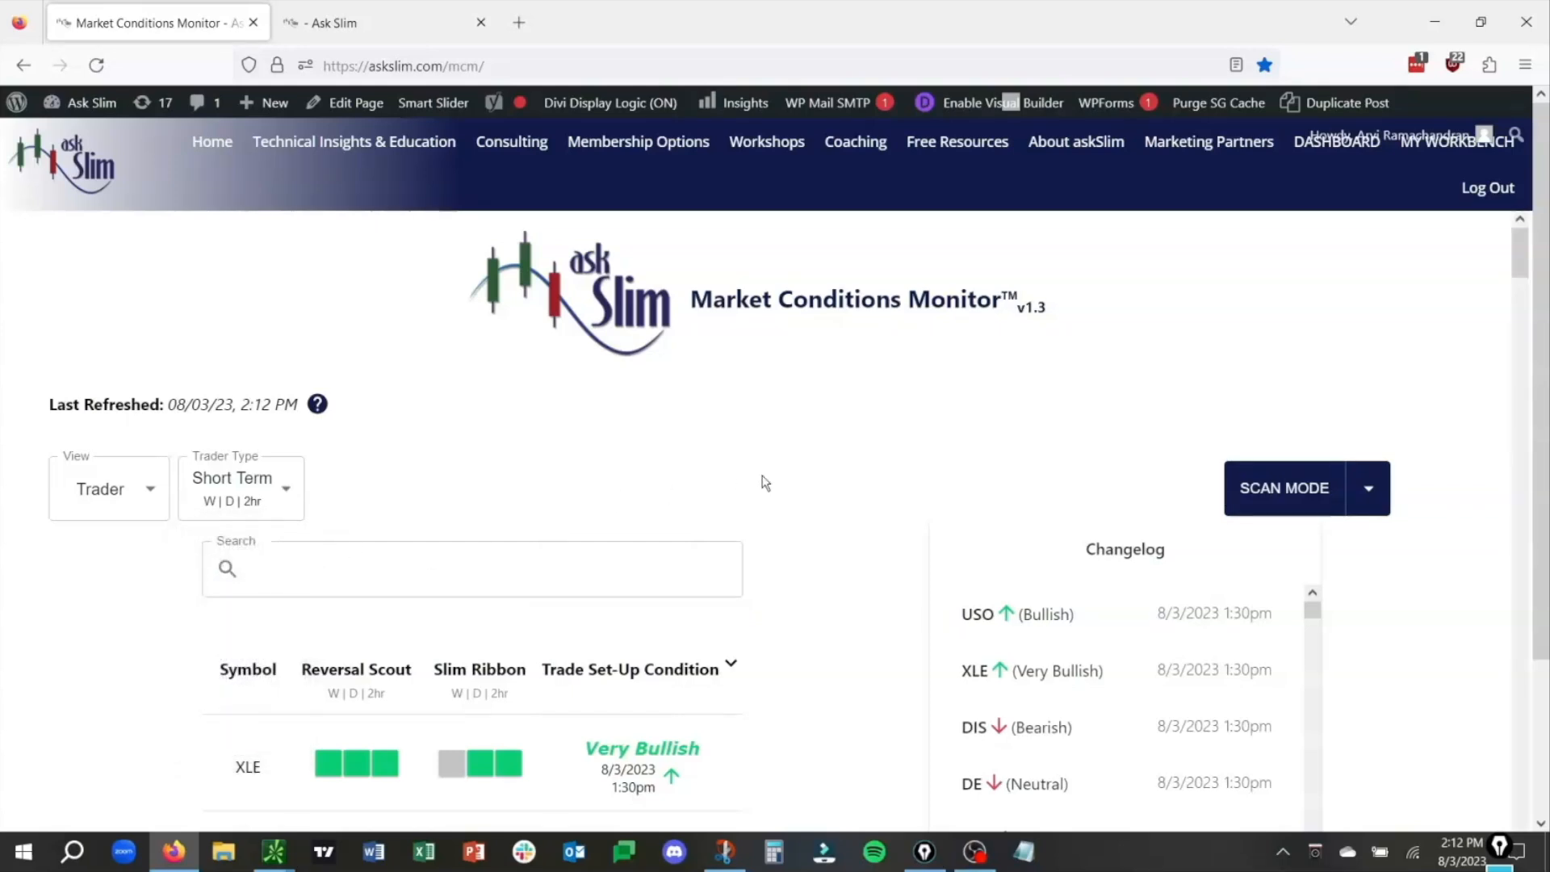
scroll(down, 3)
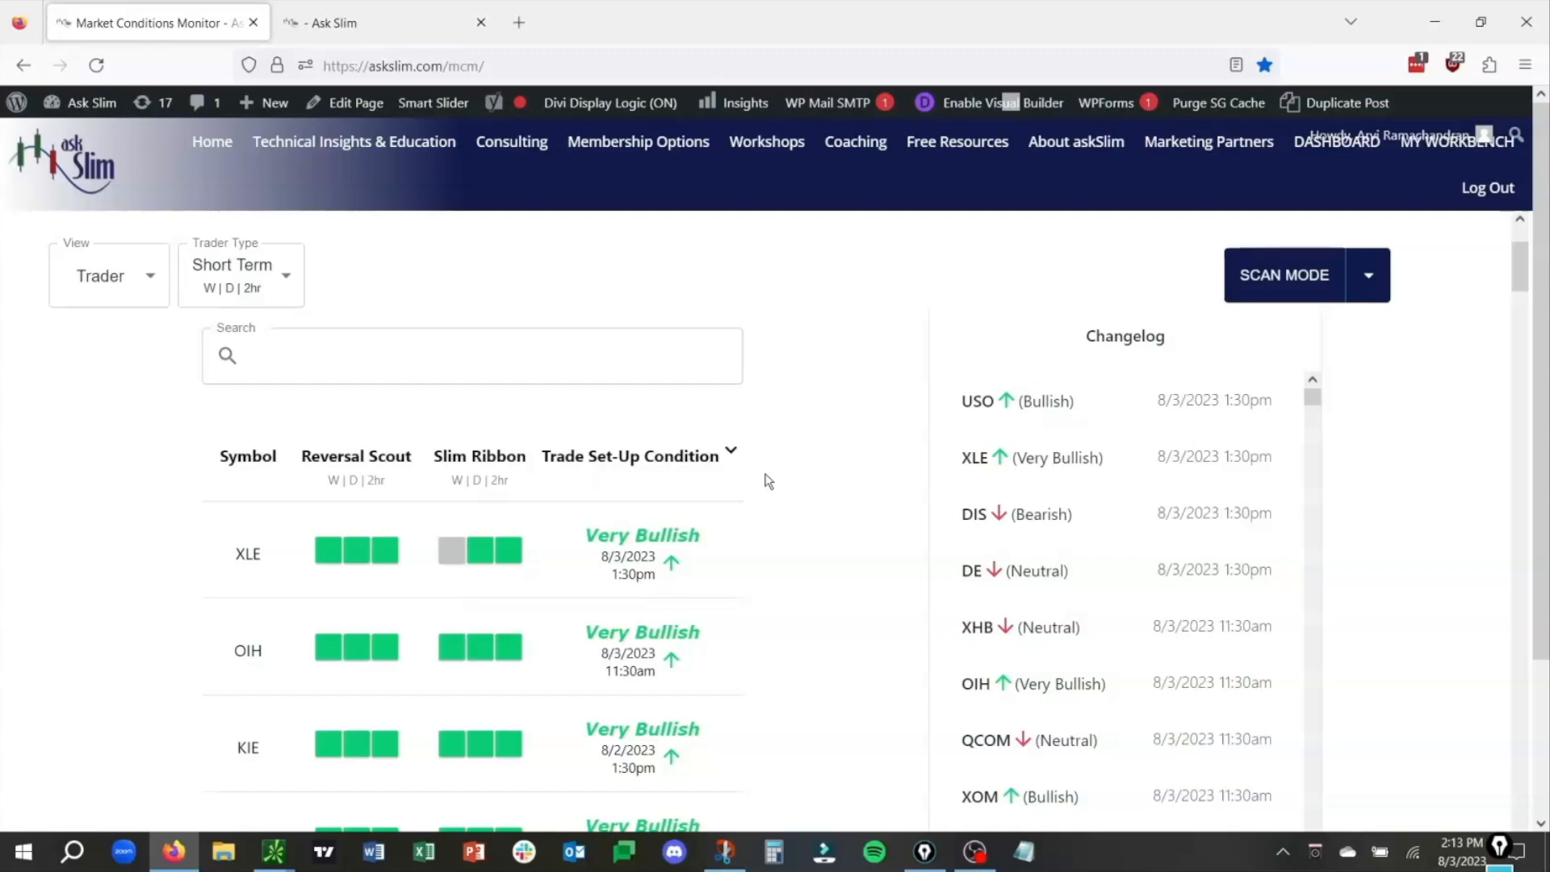
mouse_move(727, 464)
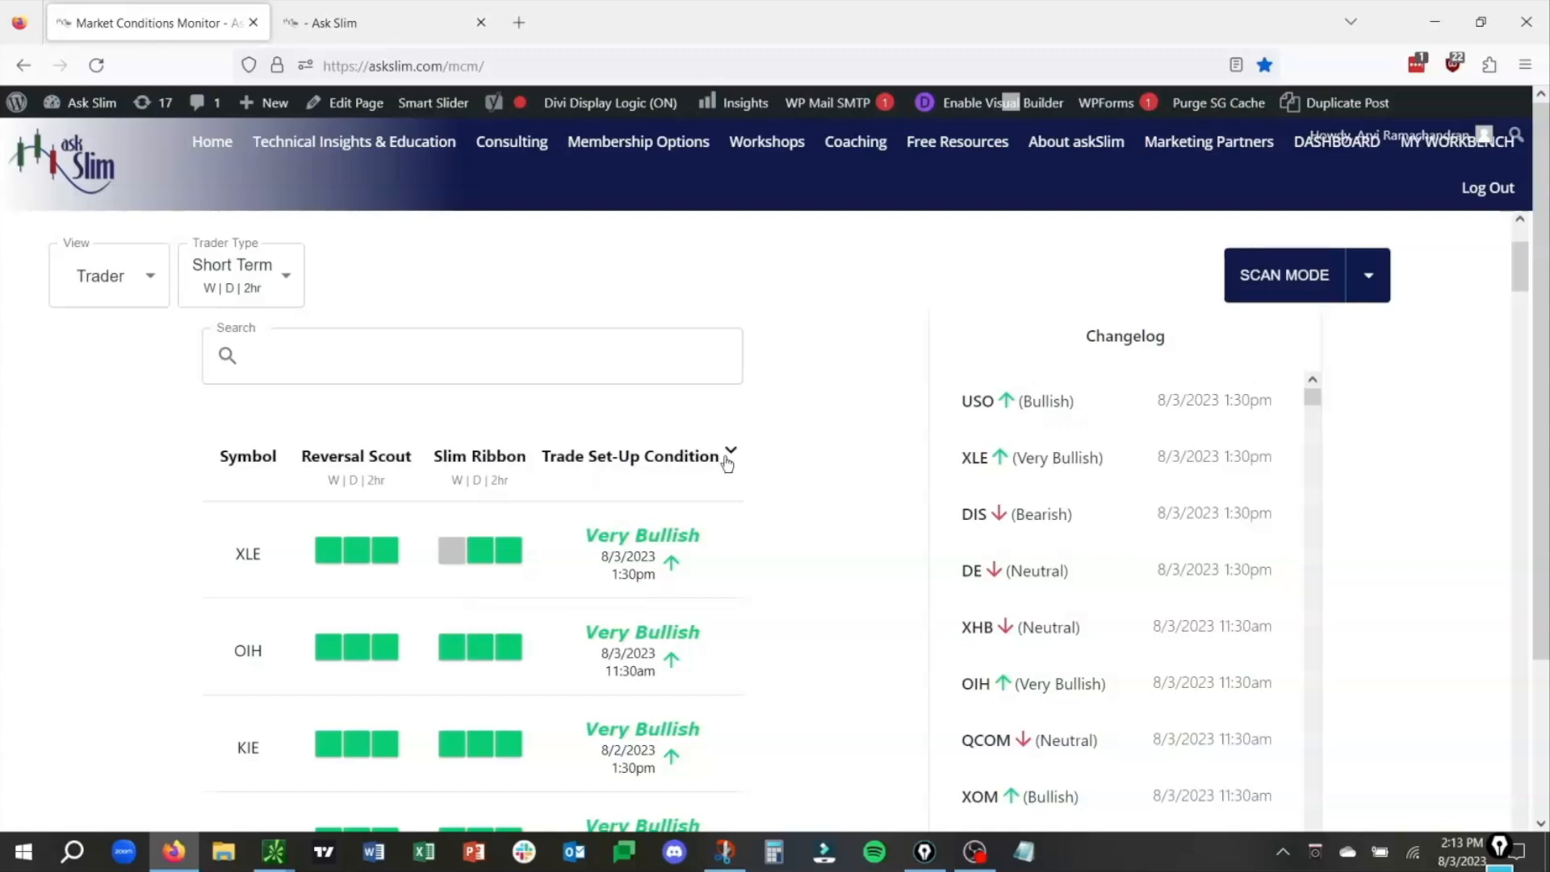
click(730, 456)
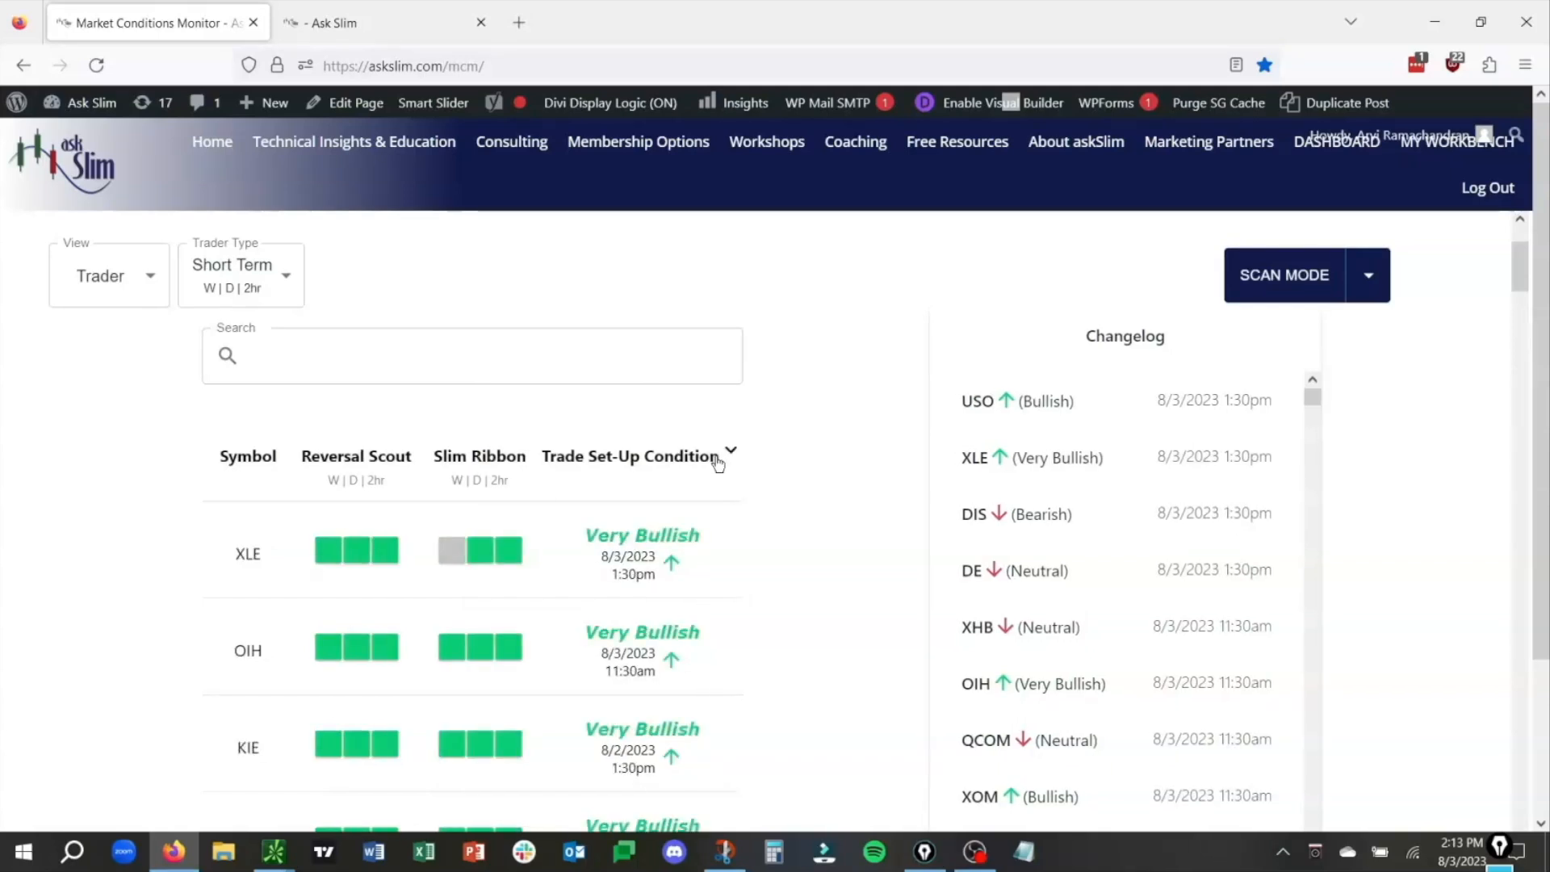
Step: Sort ascending so Very Bearish symbols (CORN, PFE, TAN) lead the table
click(729, 455)
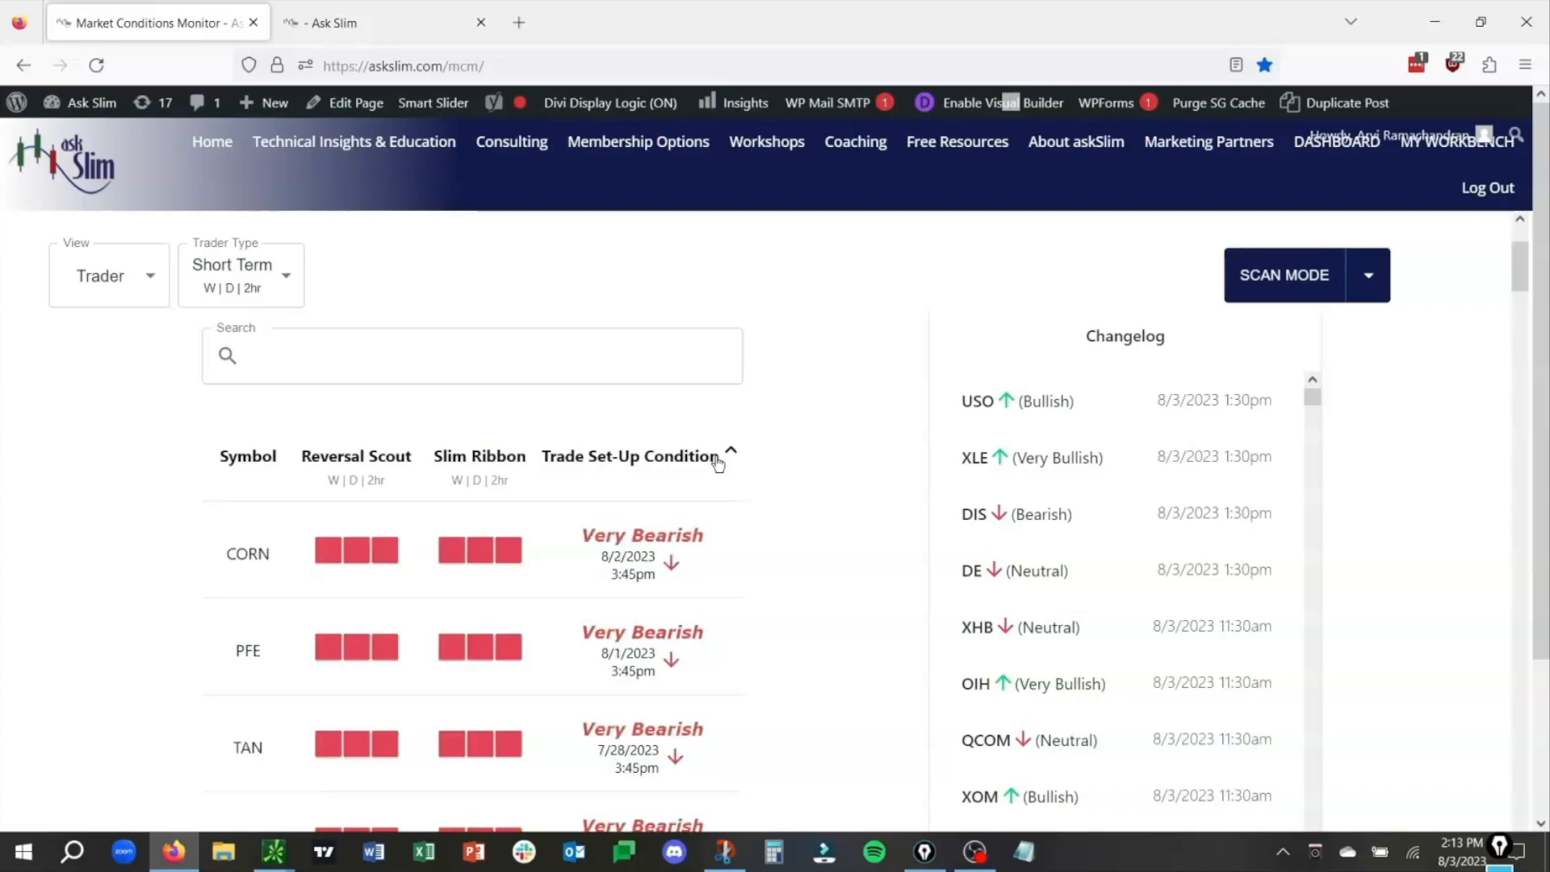
mouse_move(802, 518)
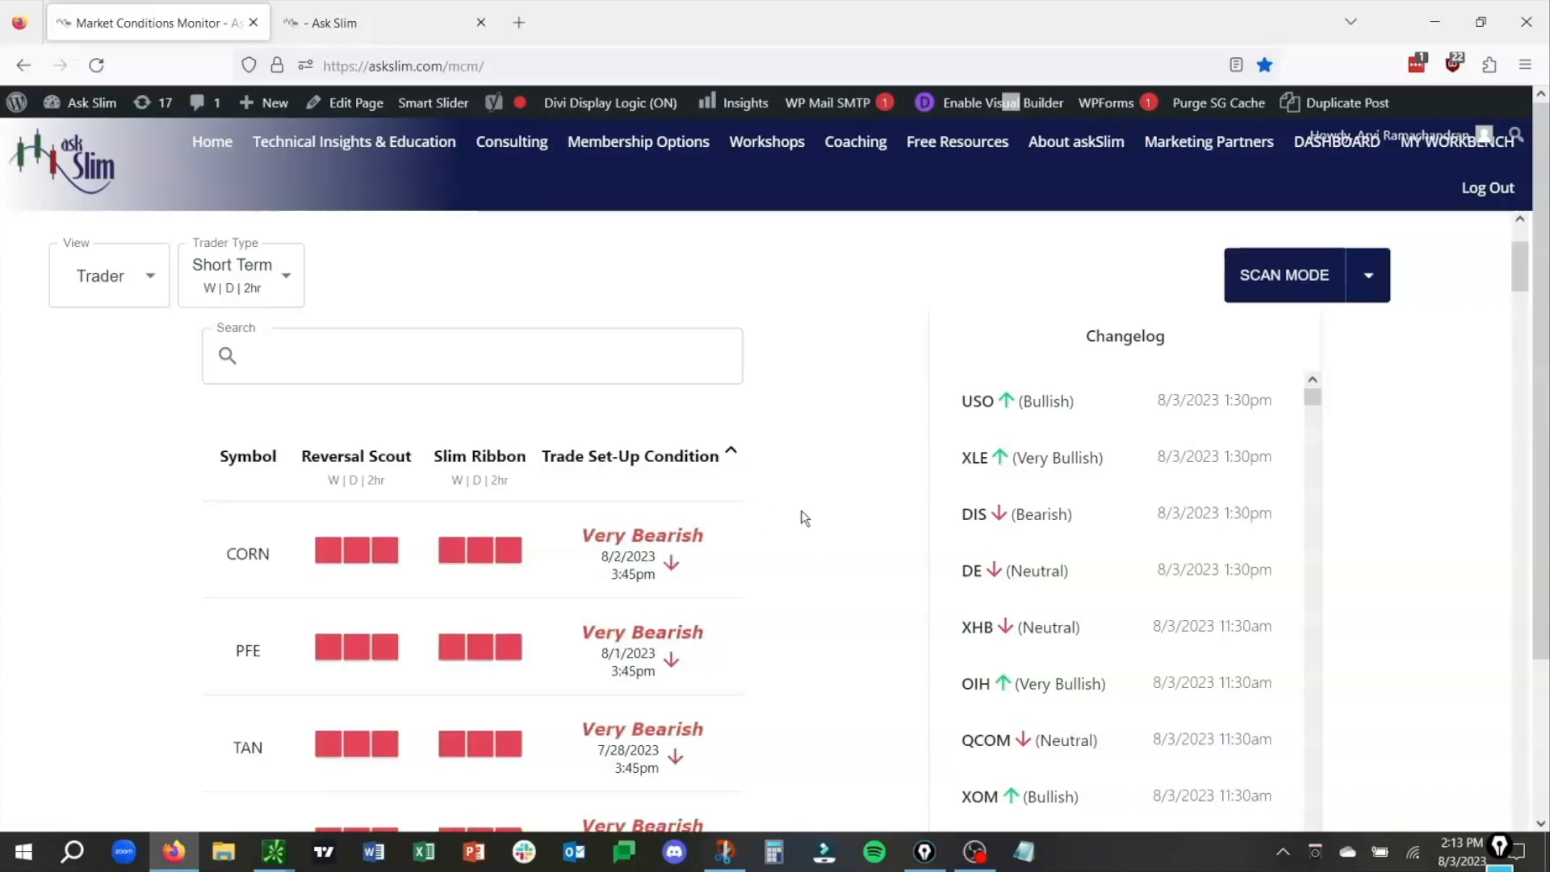
mouse_move(756, 460)
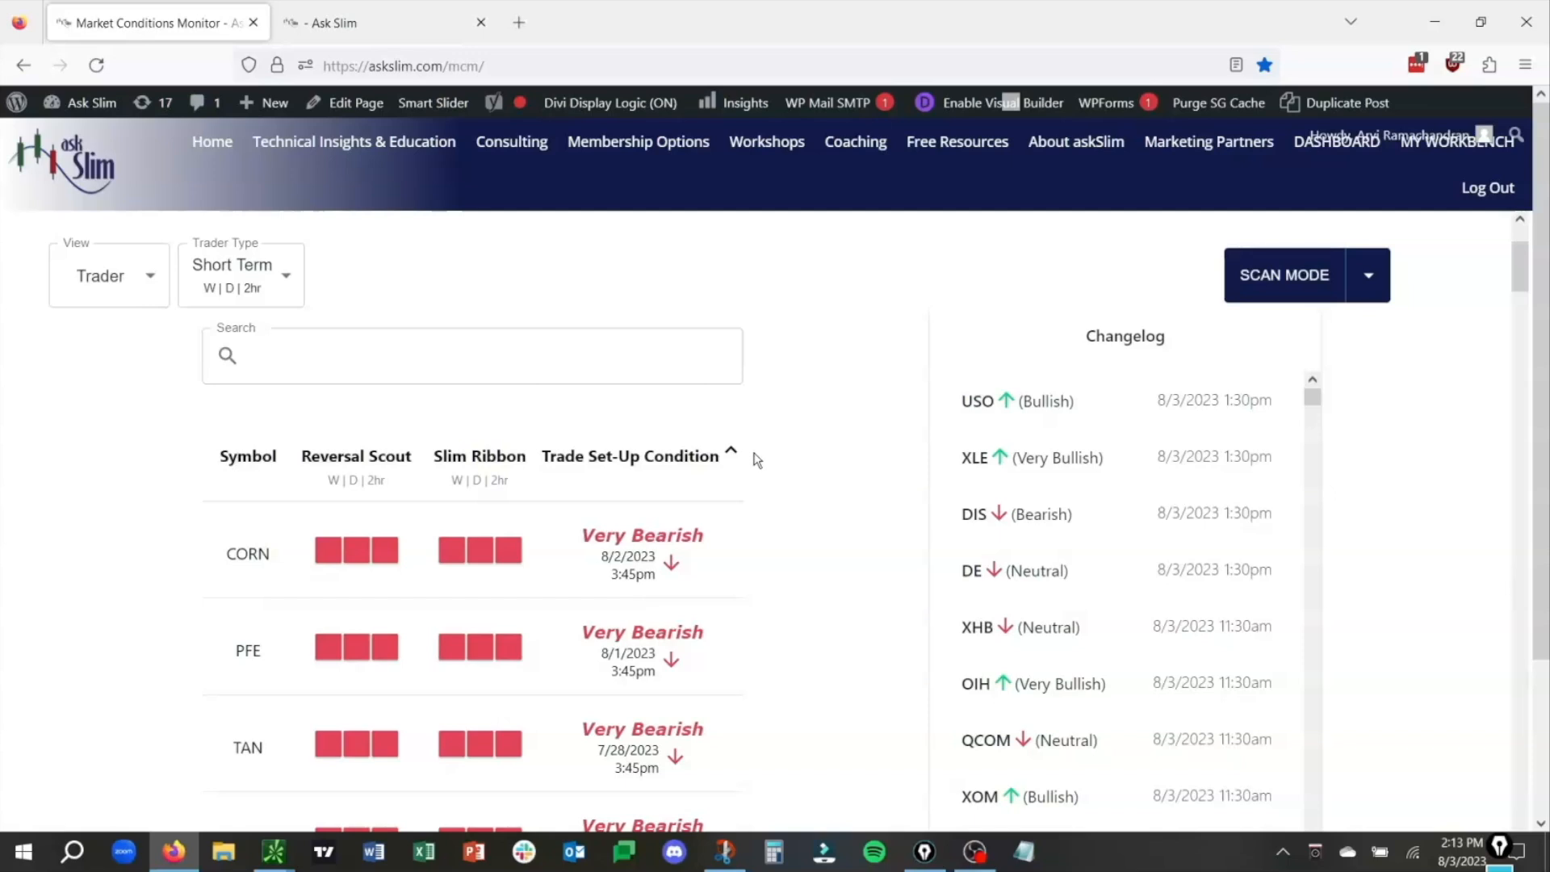
scroll(down, 3)
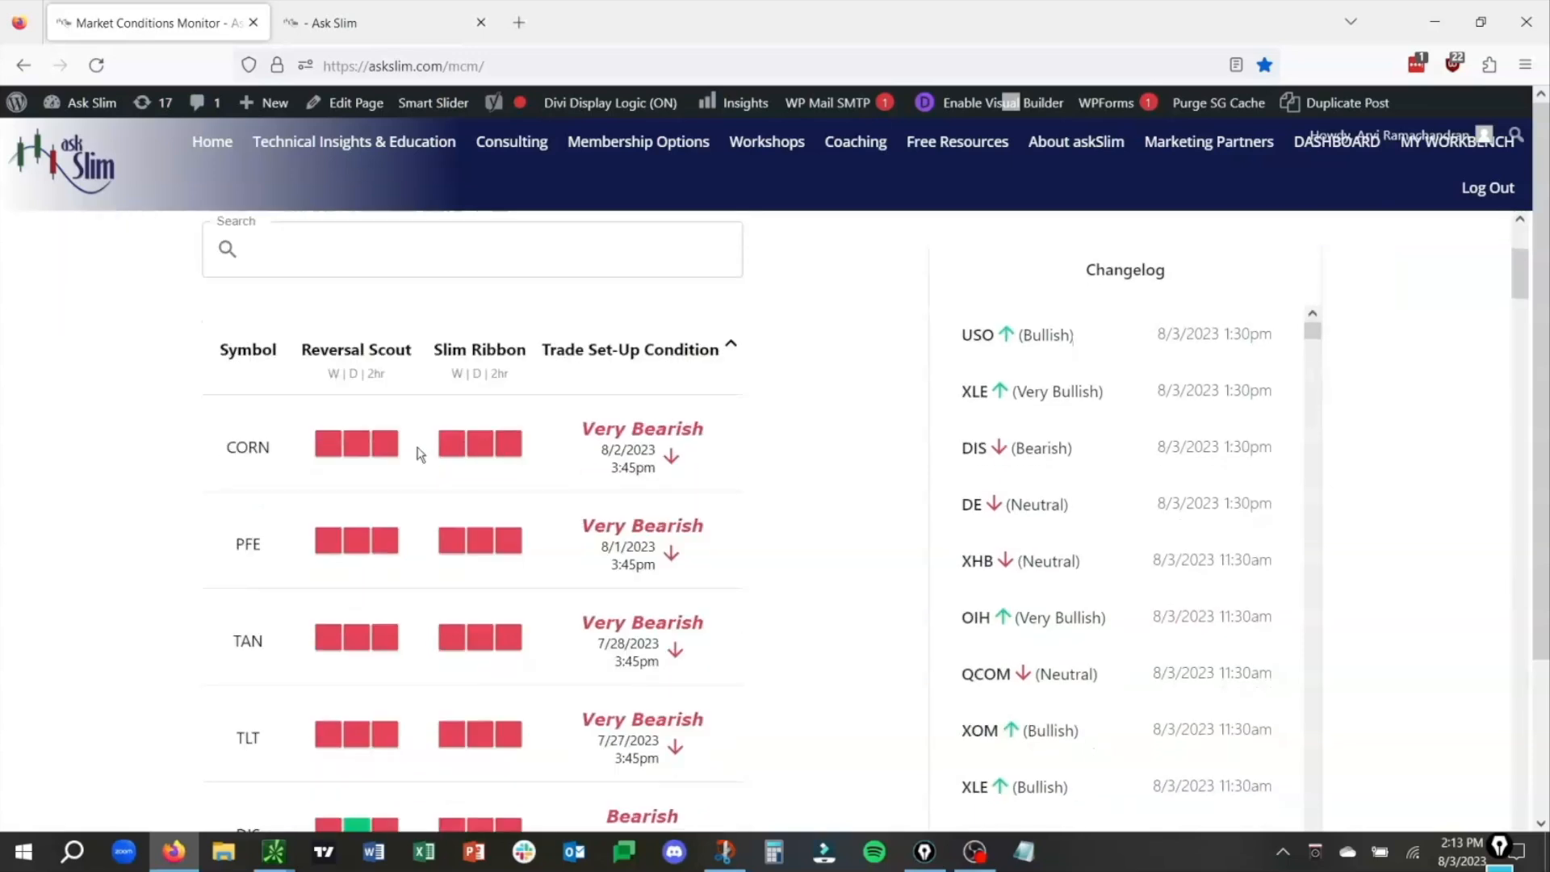
mouse_move(192, 531)
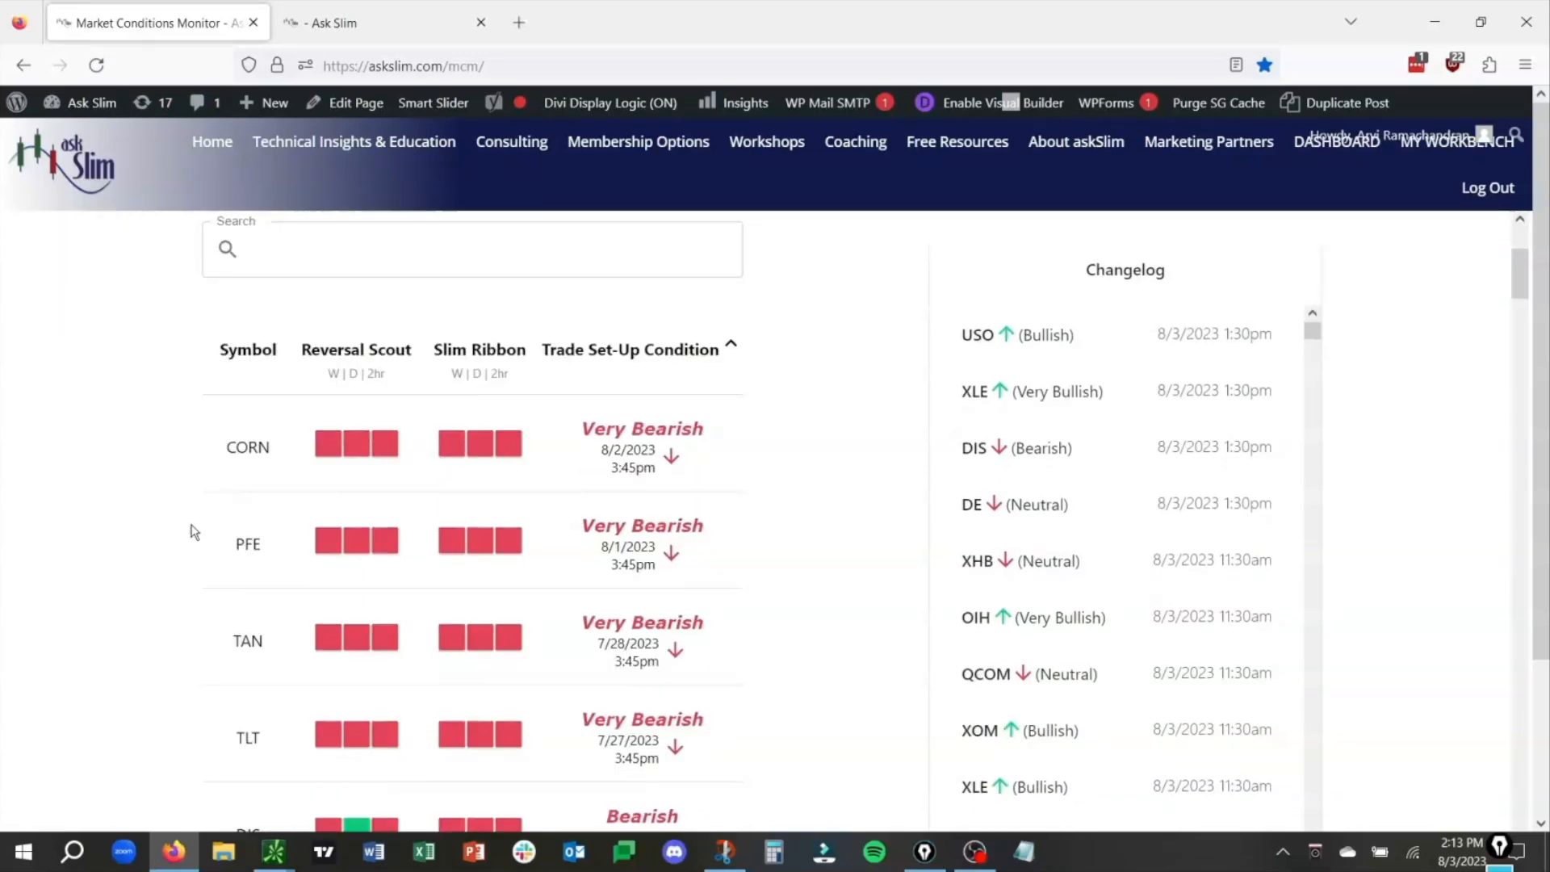
mouse_move(178, 678)
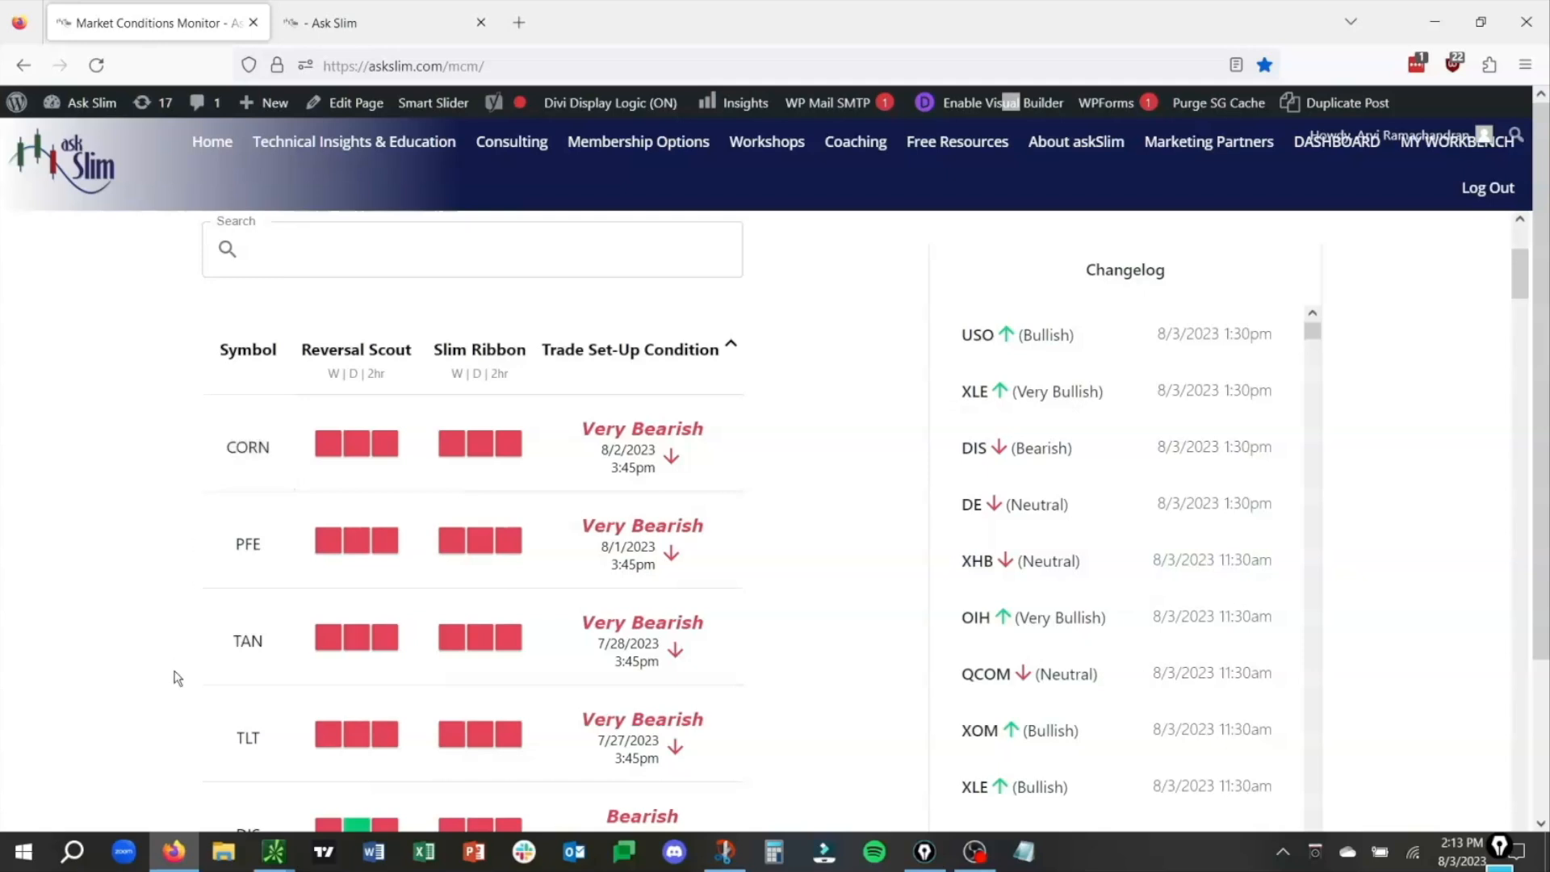
scroll(down, 3)
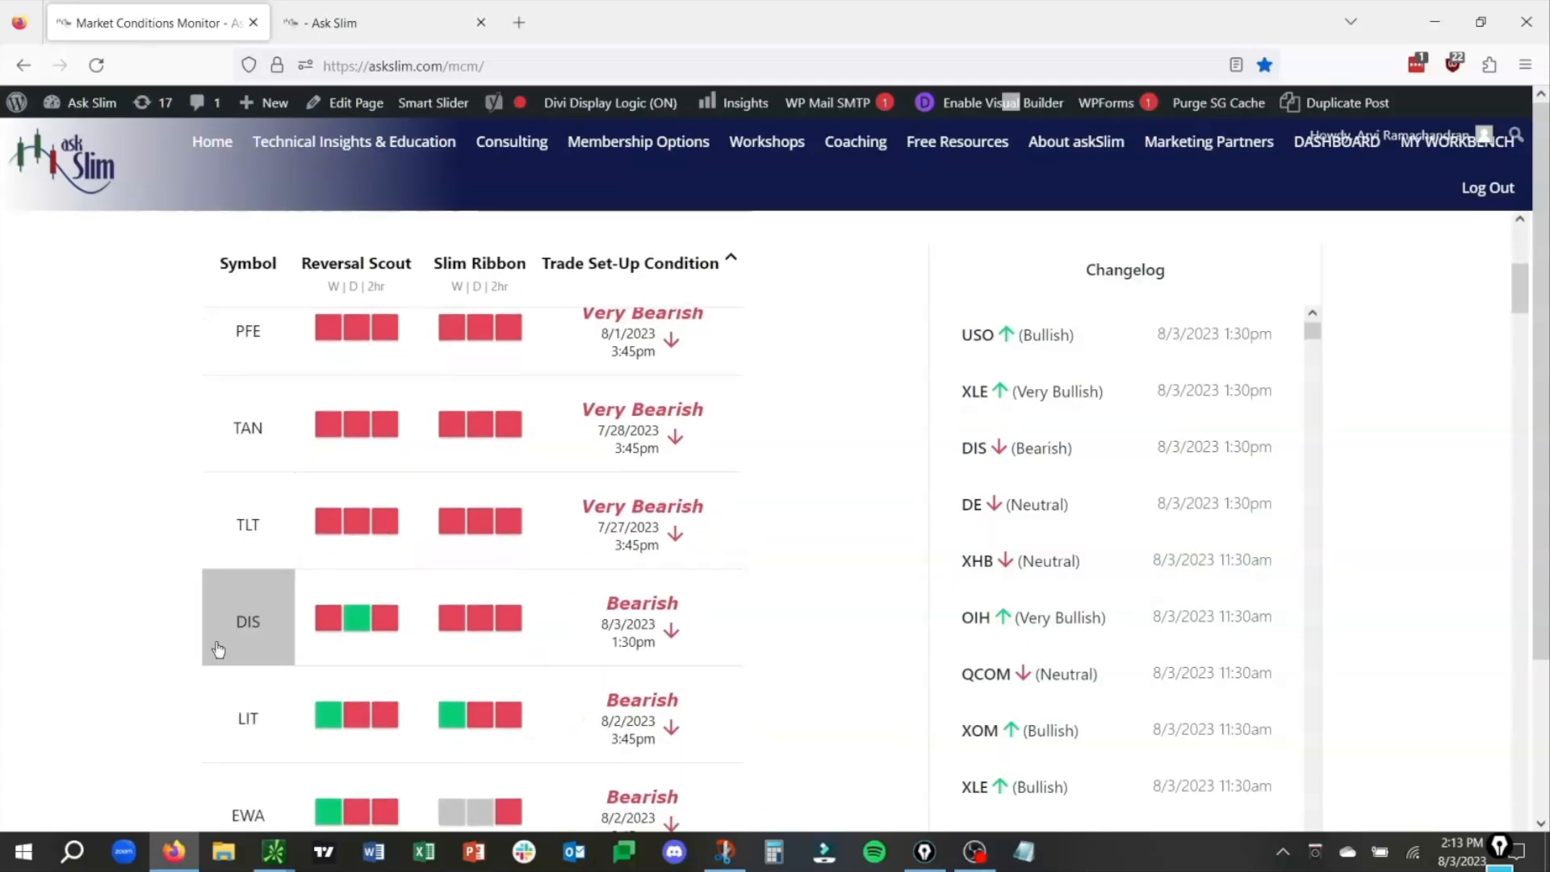
scroll(down, 3)
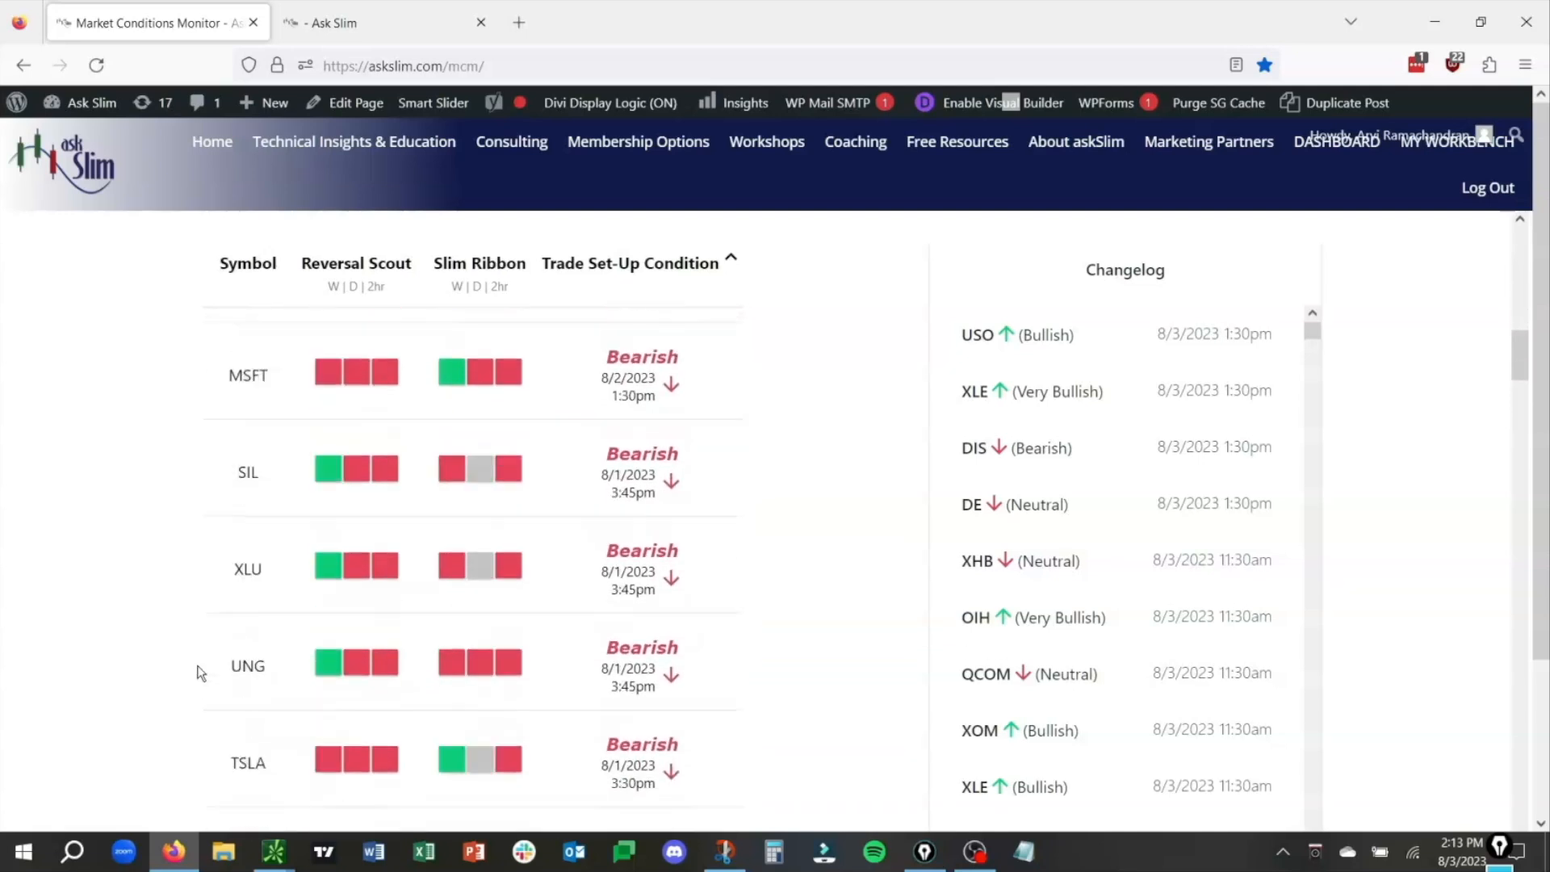
scroll(down, 3)
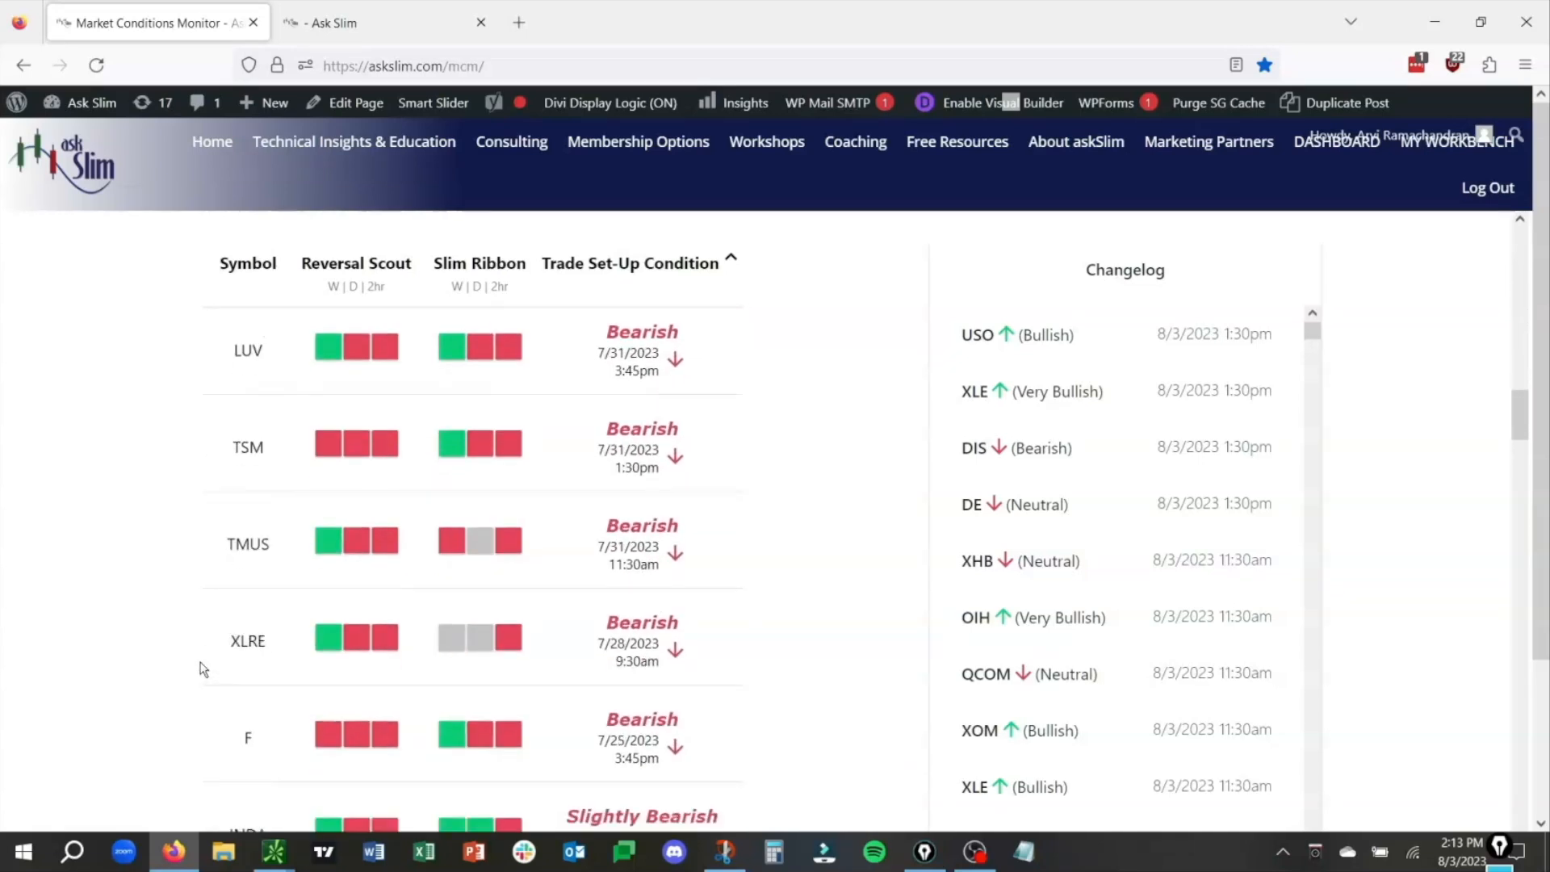
scroll(down, 3)
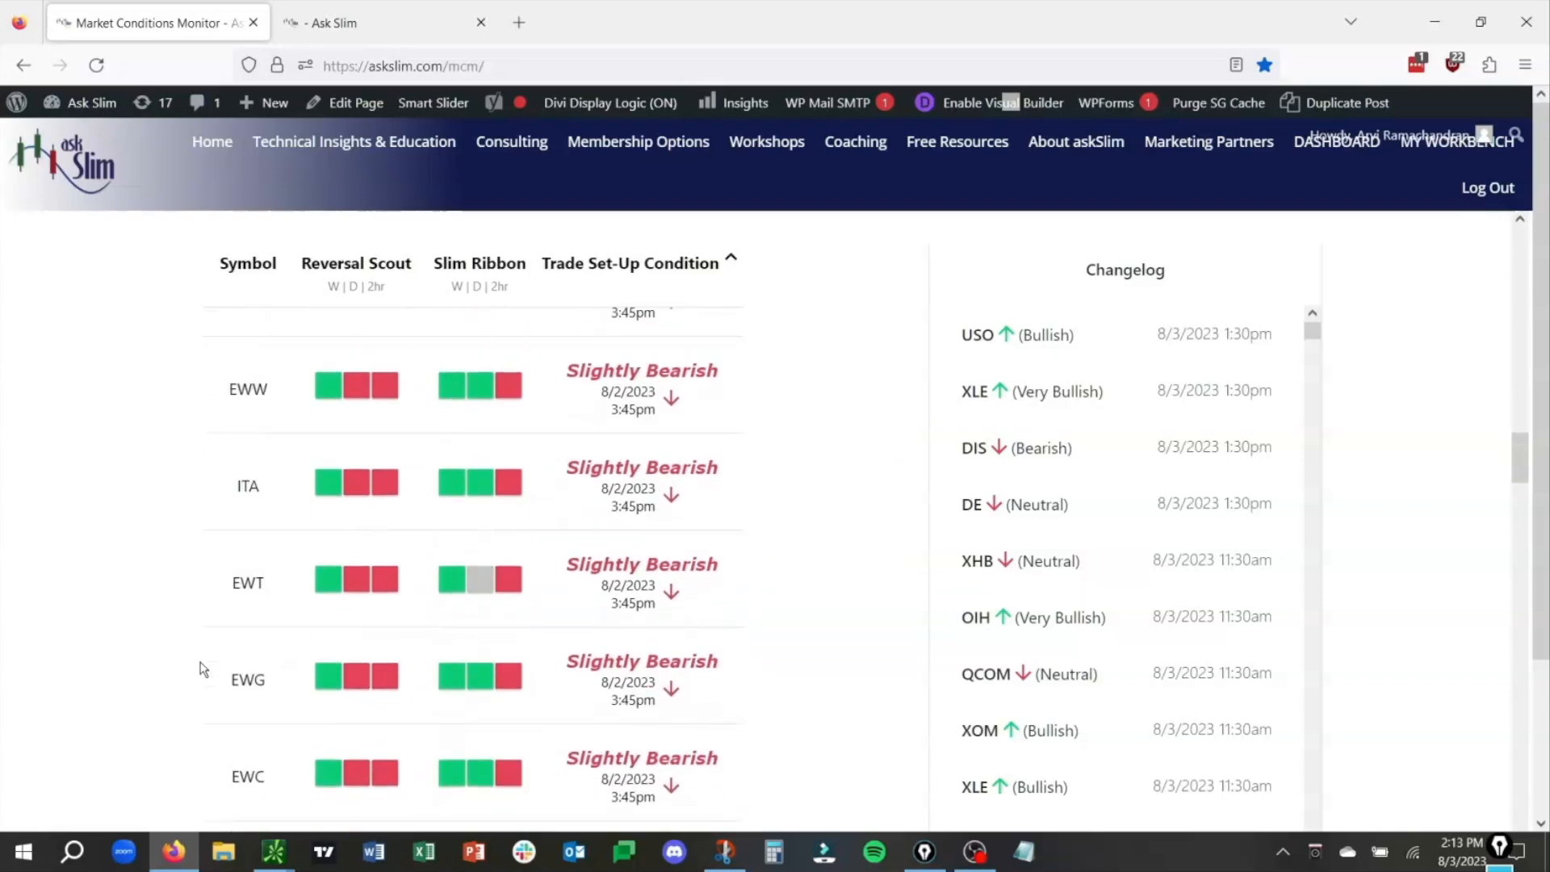
scroll(down, 3)
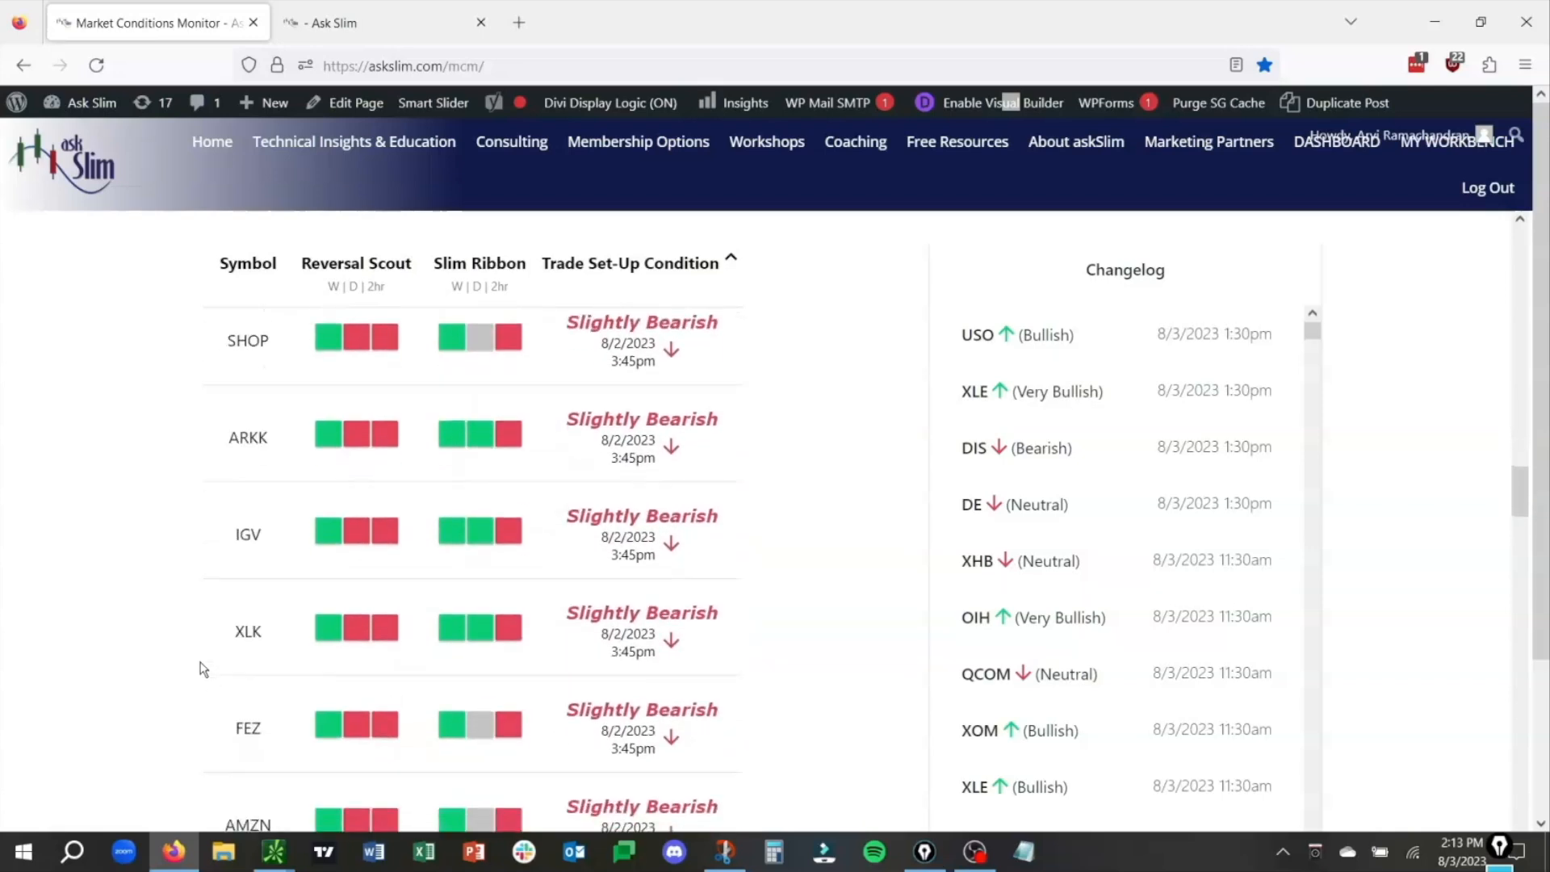
scroll(down, 3)
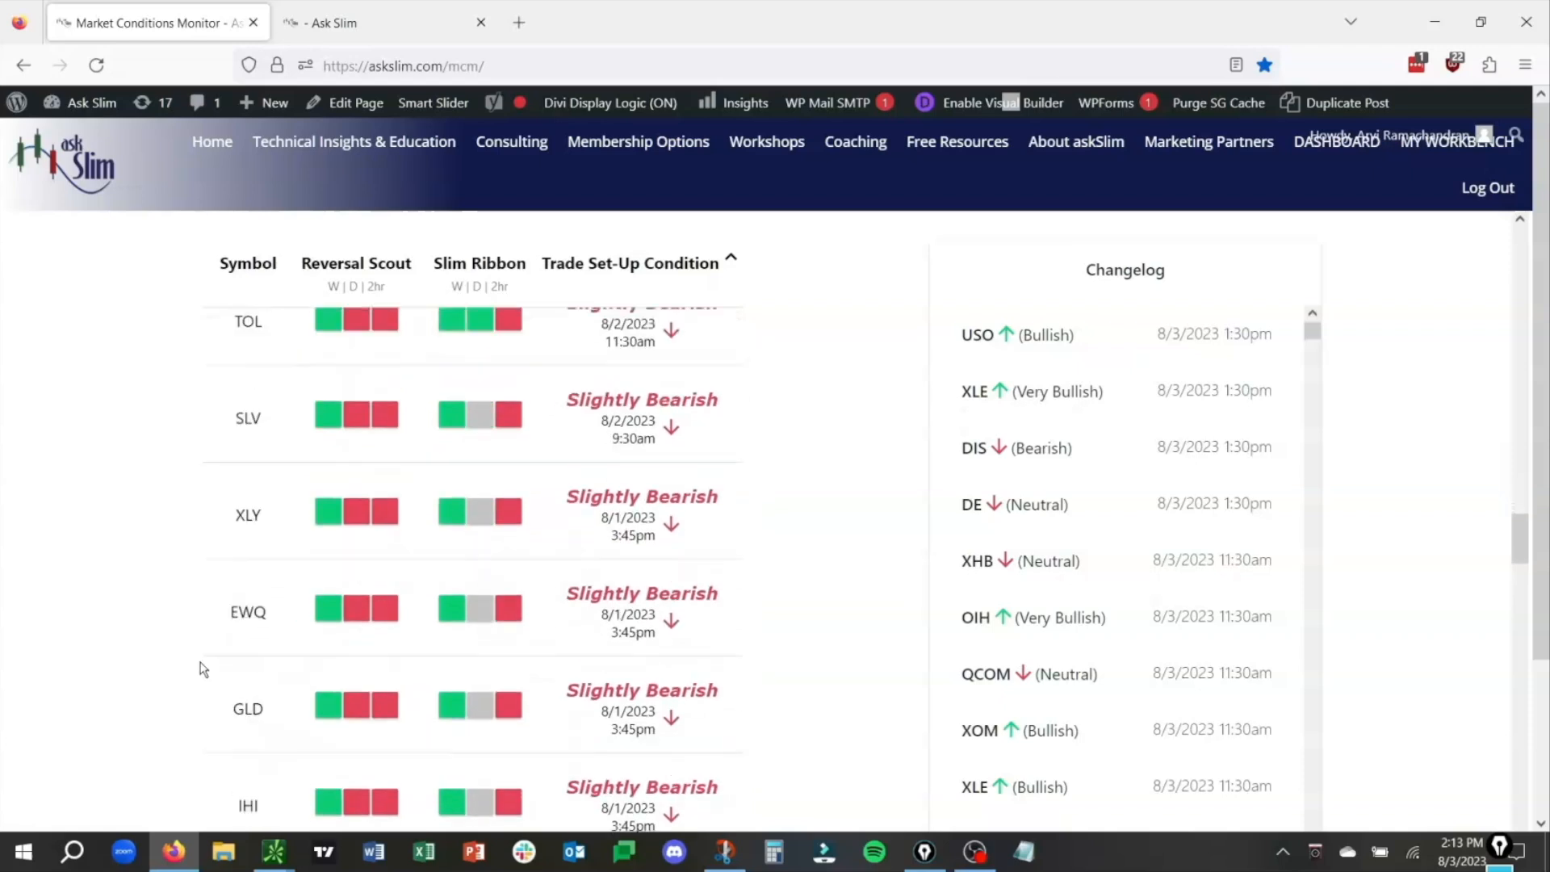
scroll(down, 3)
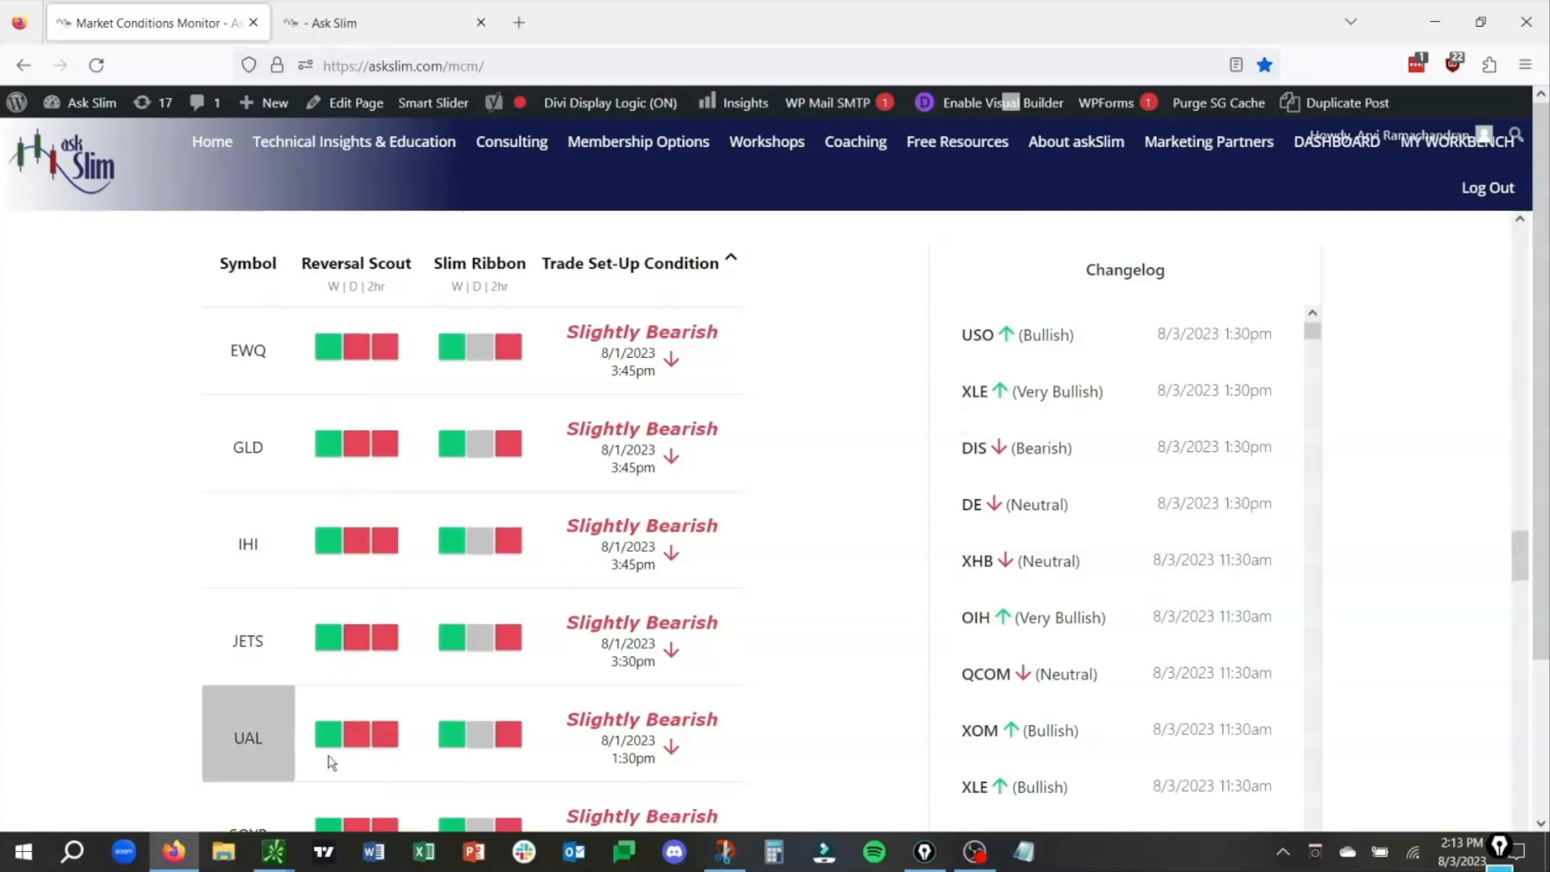
mouse_move(249, 641)
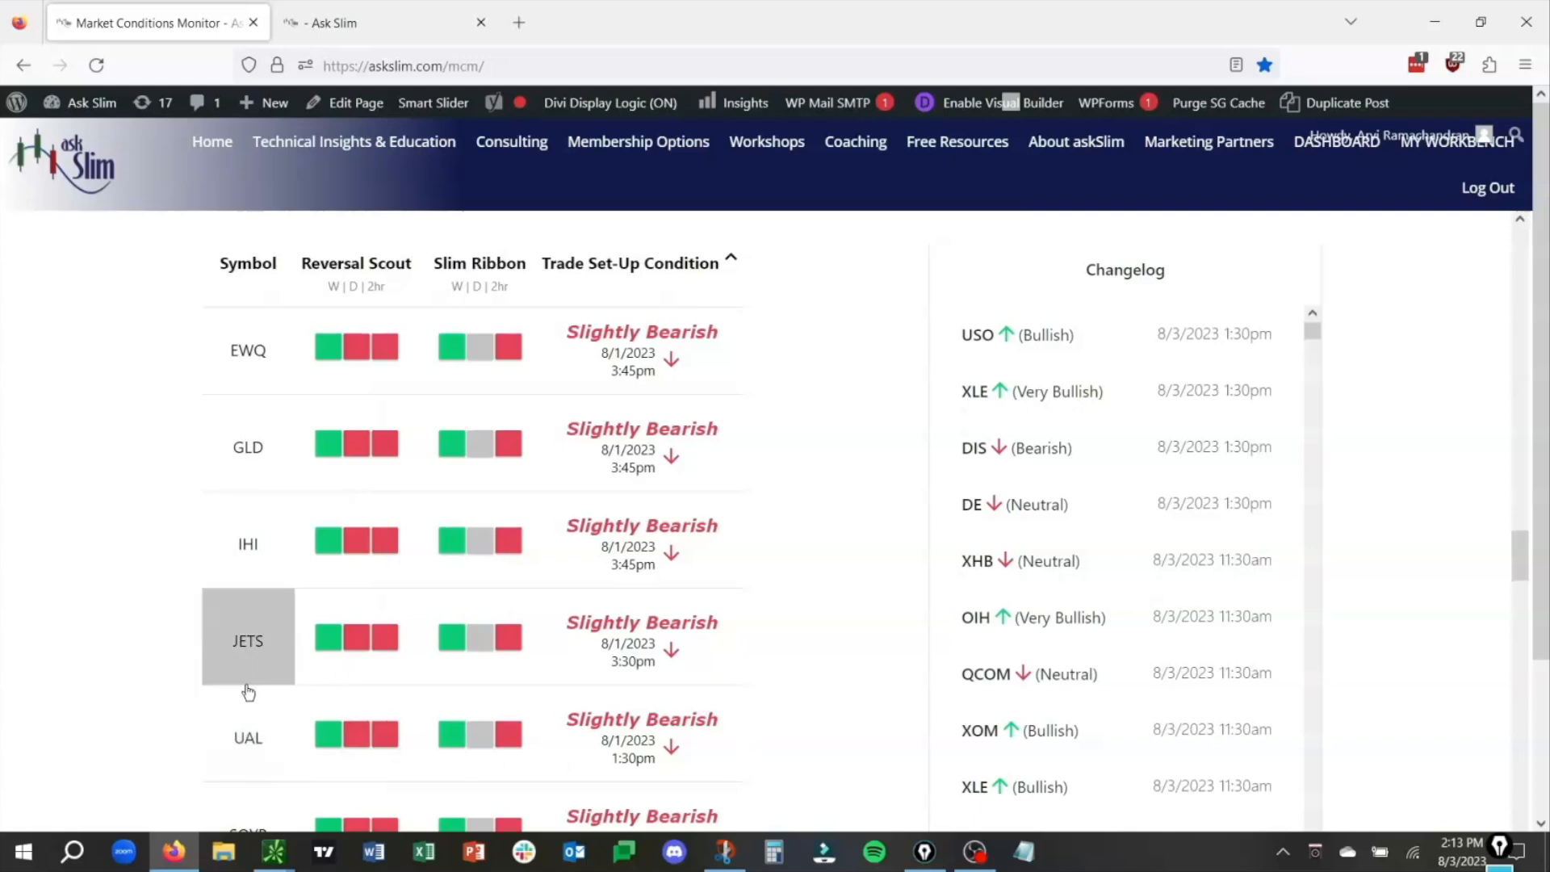
mouse_move(193, 702)
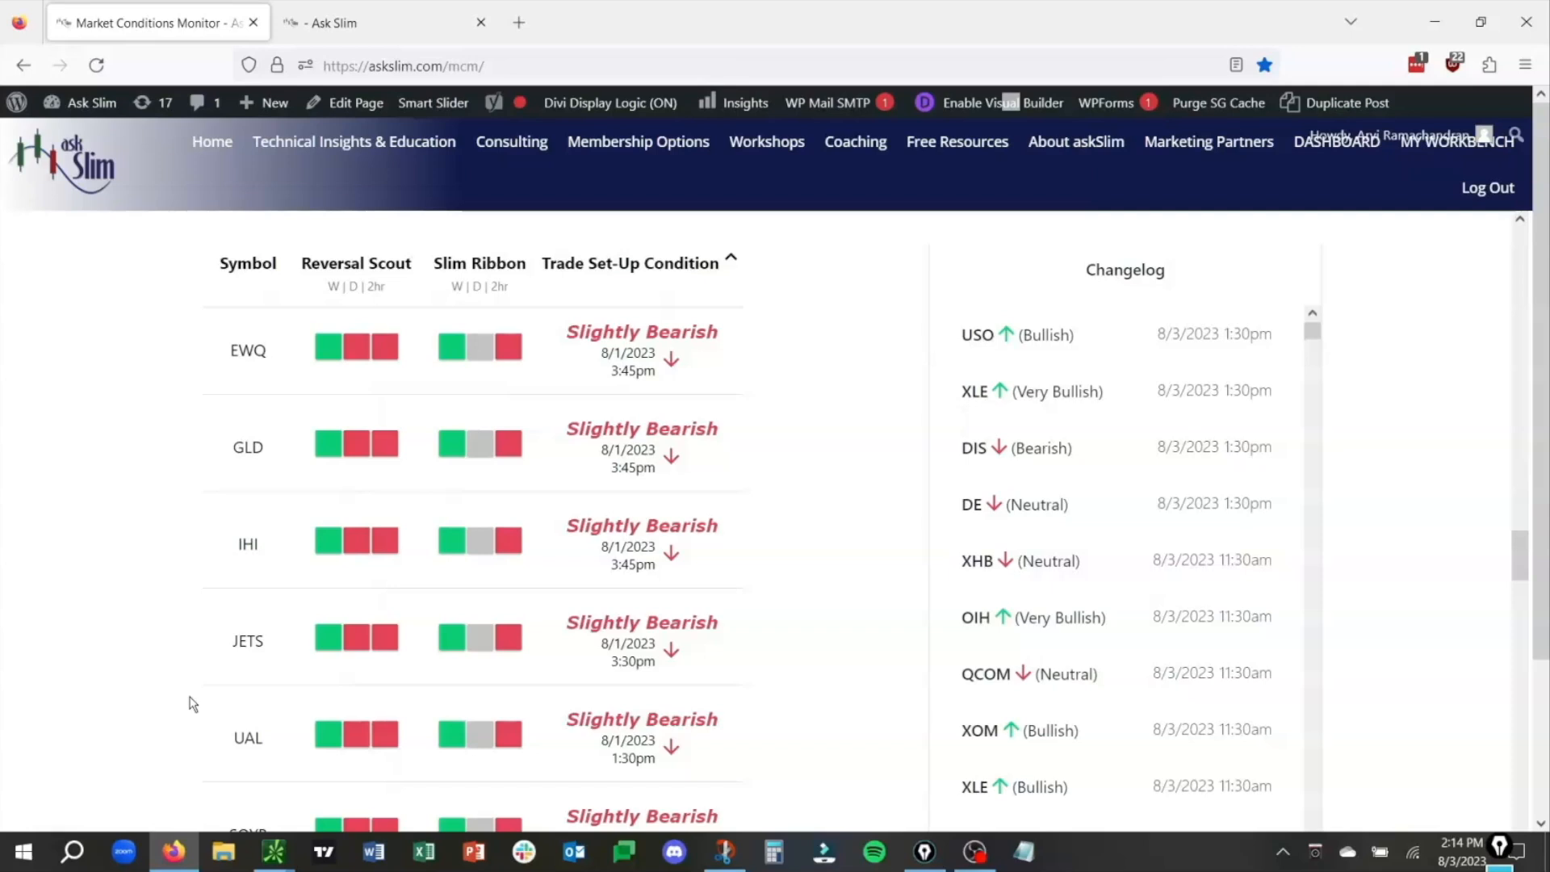
mouse_move(205, 716)
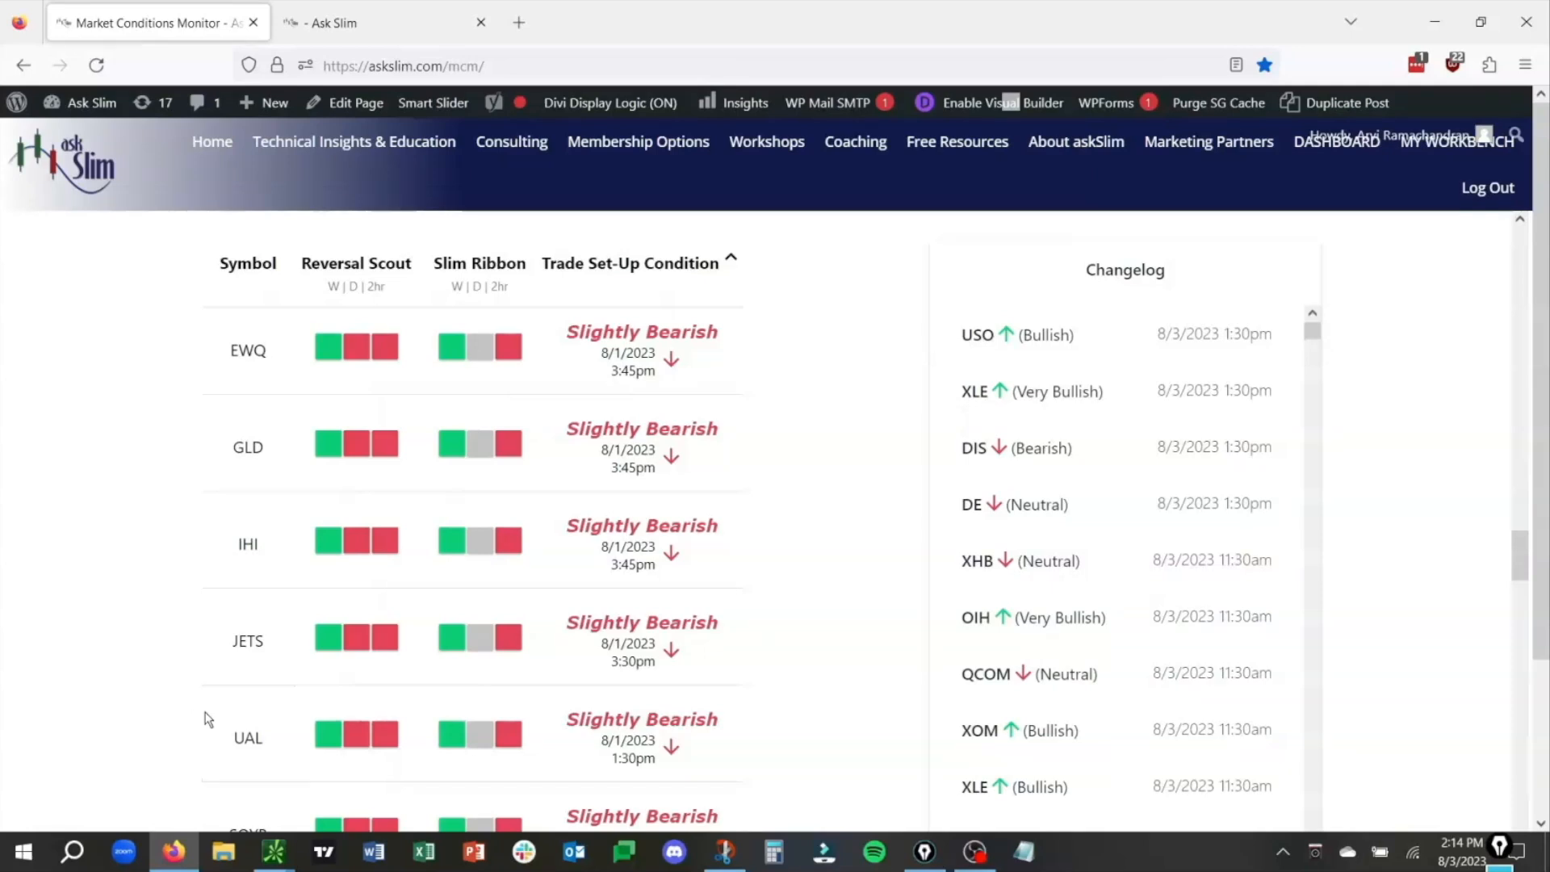
Step: Switch to thinkorswim showing the shared weekly/daily chart grid with TOL, TSLA, UAL, UBER, WMT
click(273, 851)
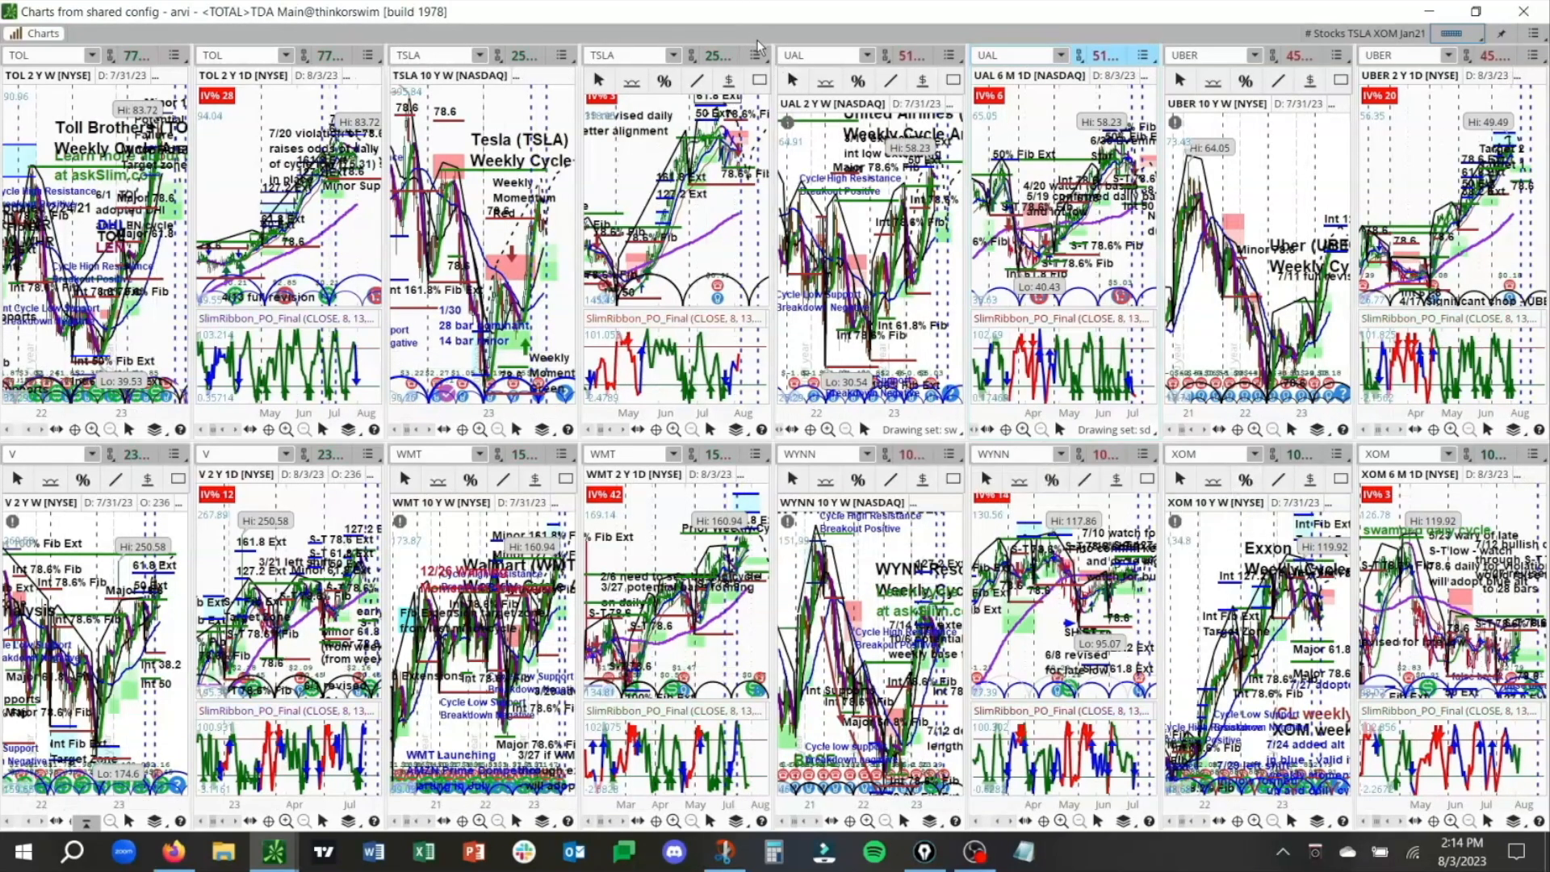
mouse_move(756, 50)
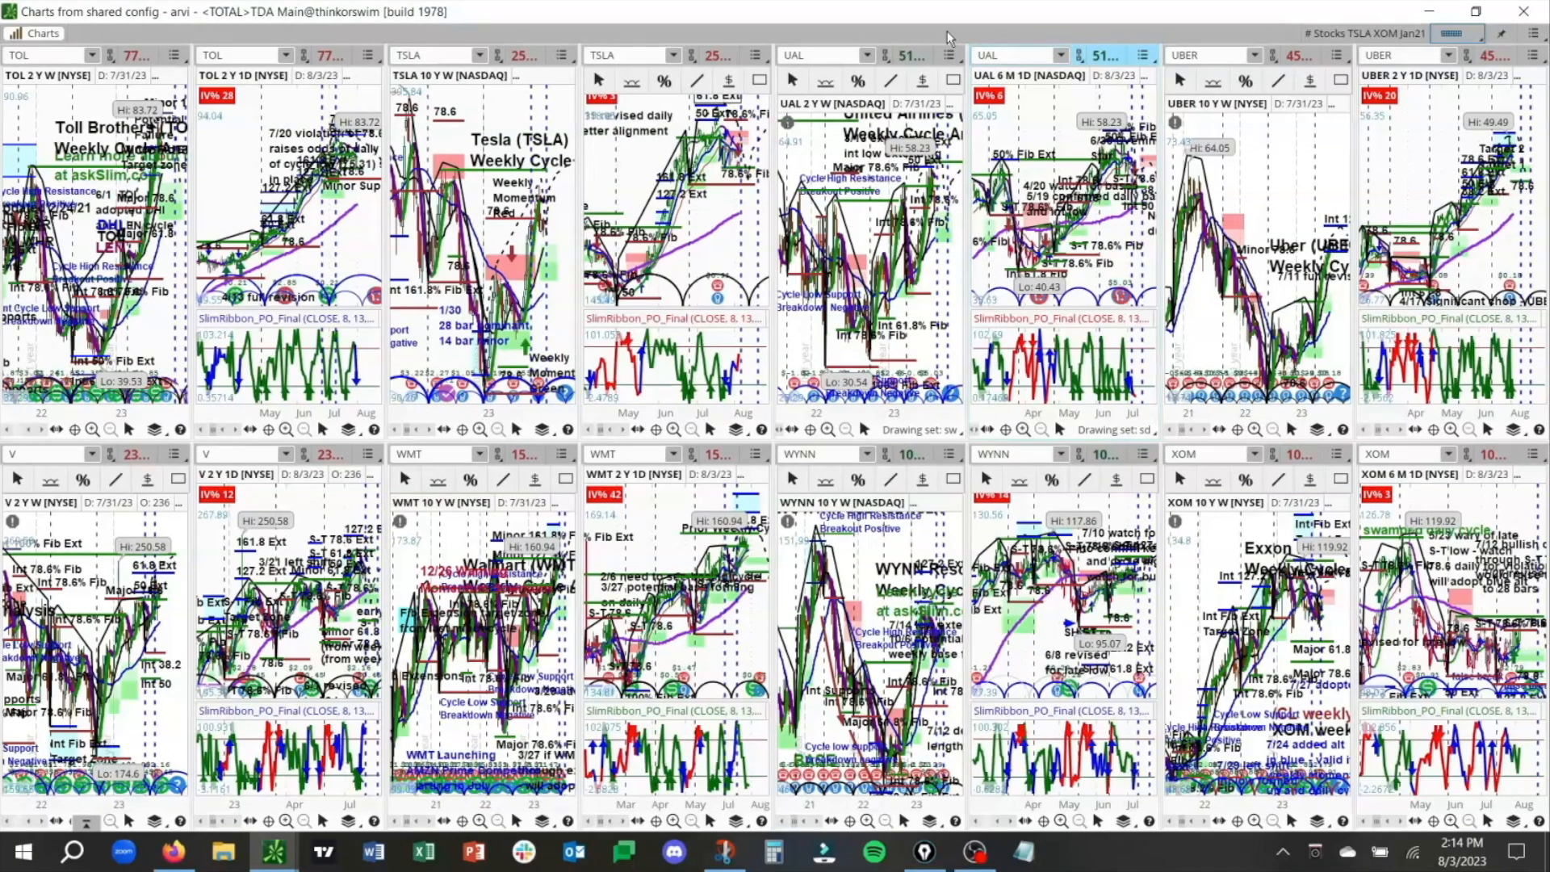
mouse_move(957, 58)
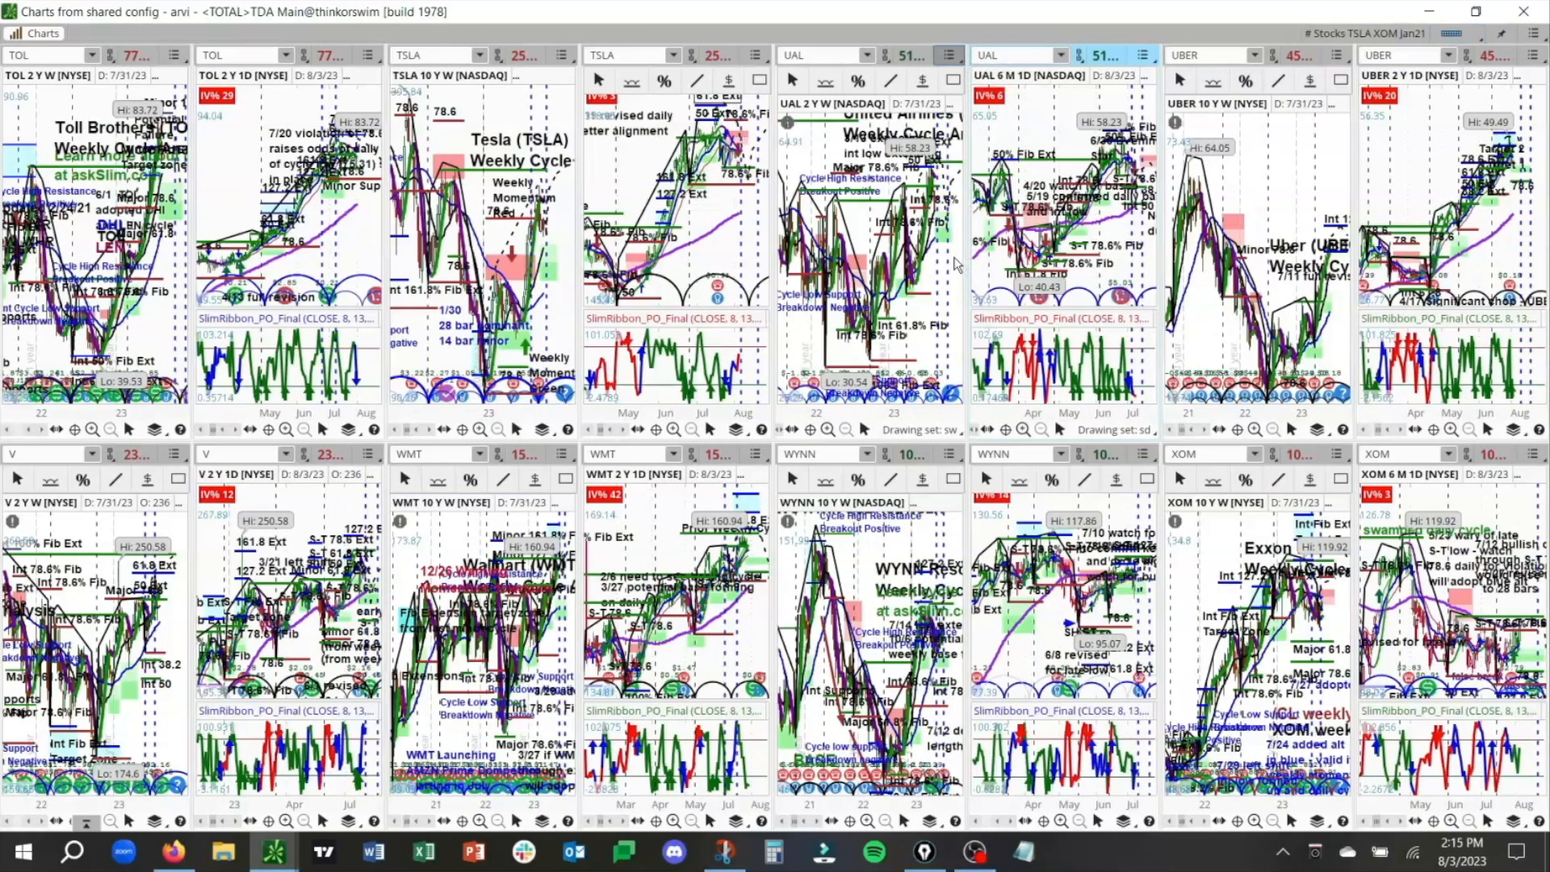
mouse_move(953, 275)
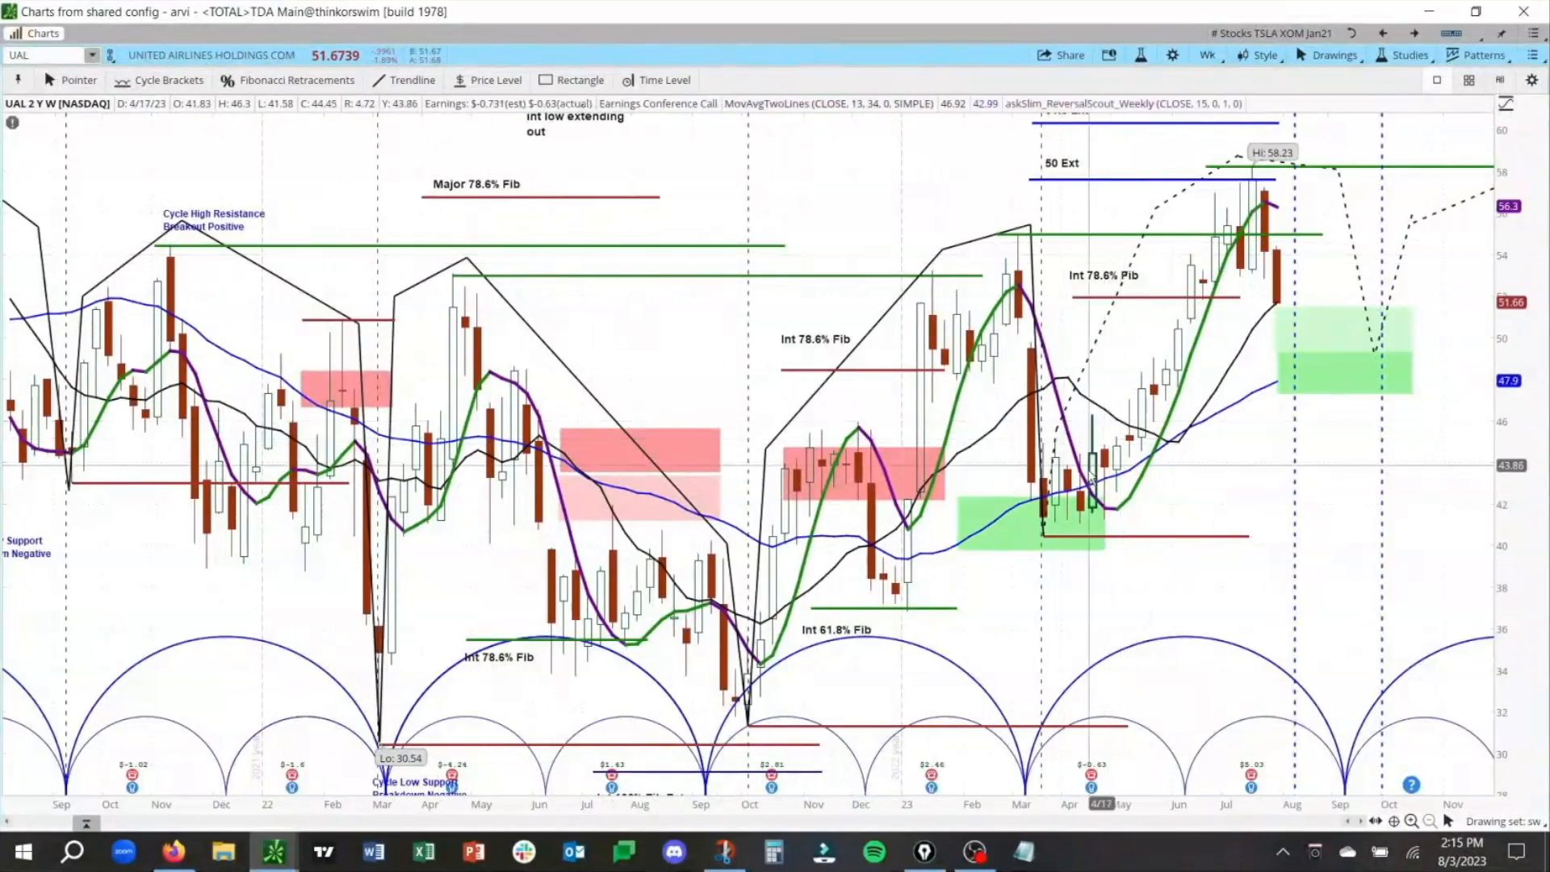
mouse_move(1161, 400)
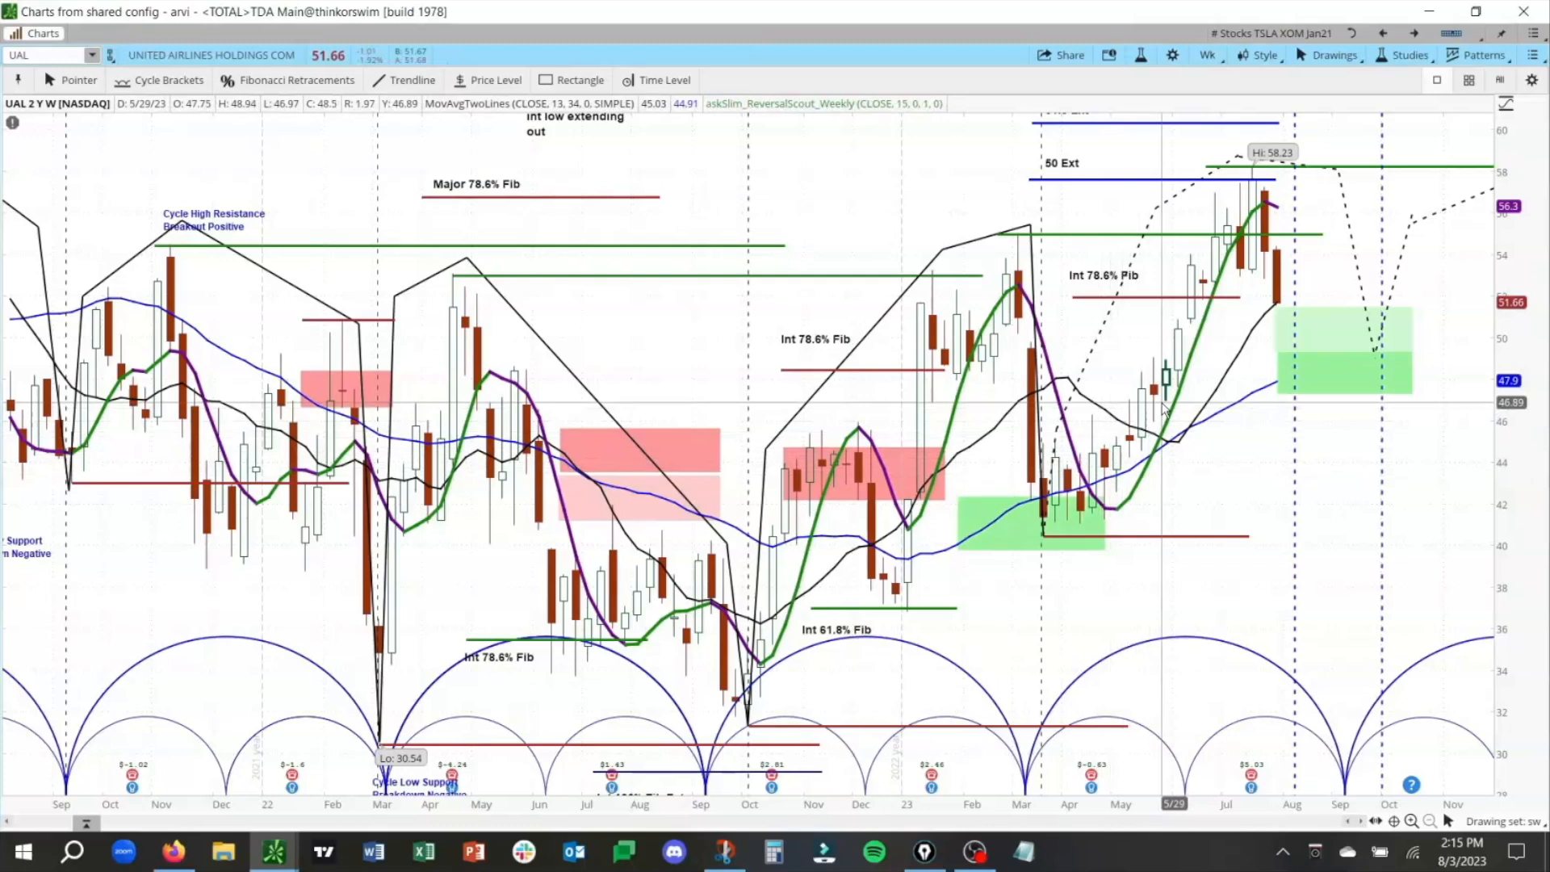
mouse_move(1345, 197)
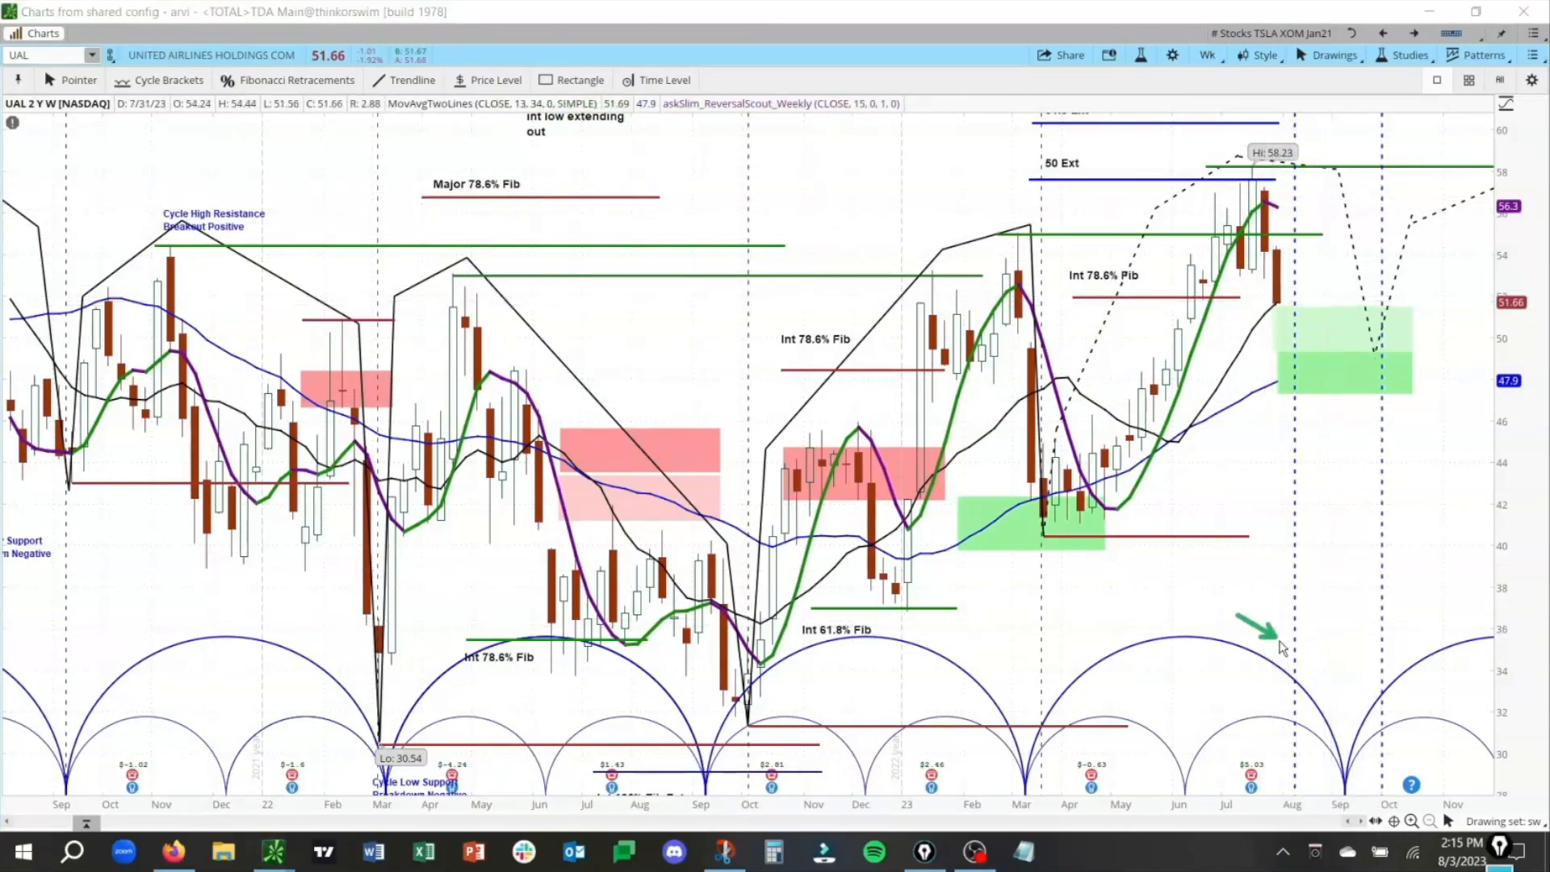
mouse_move(1298, 557)
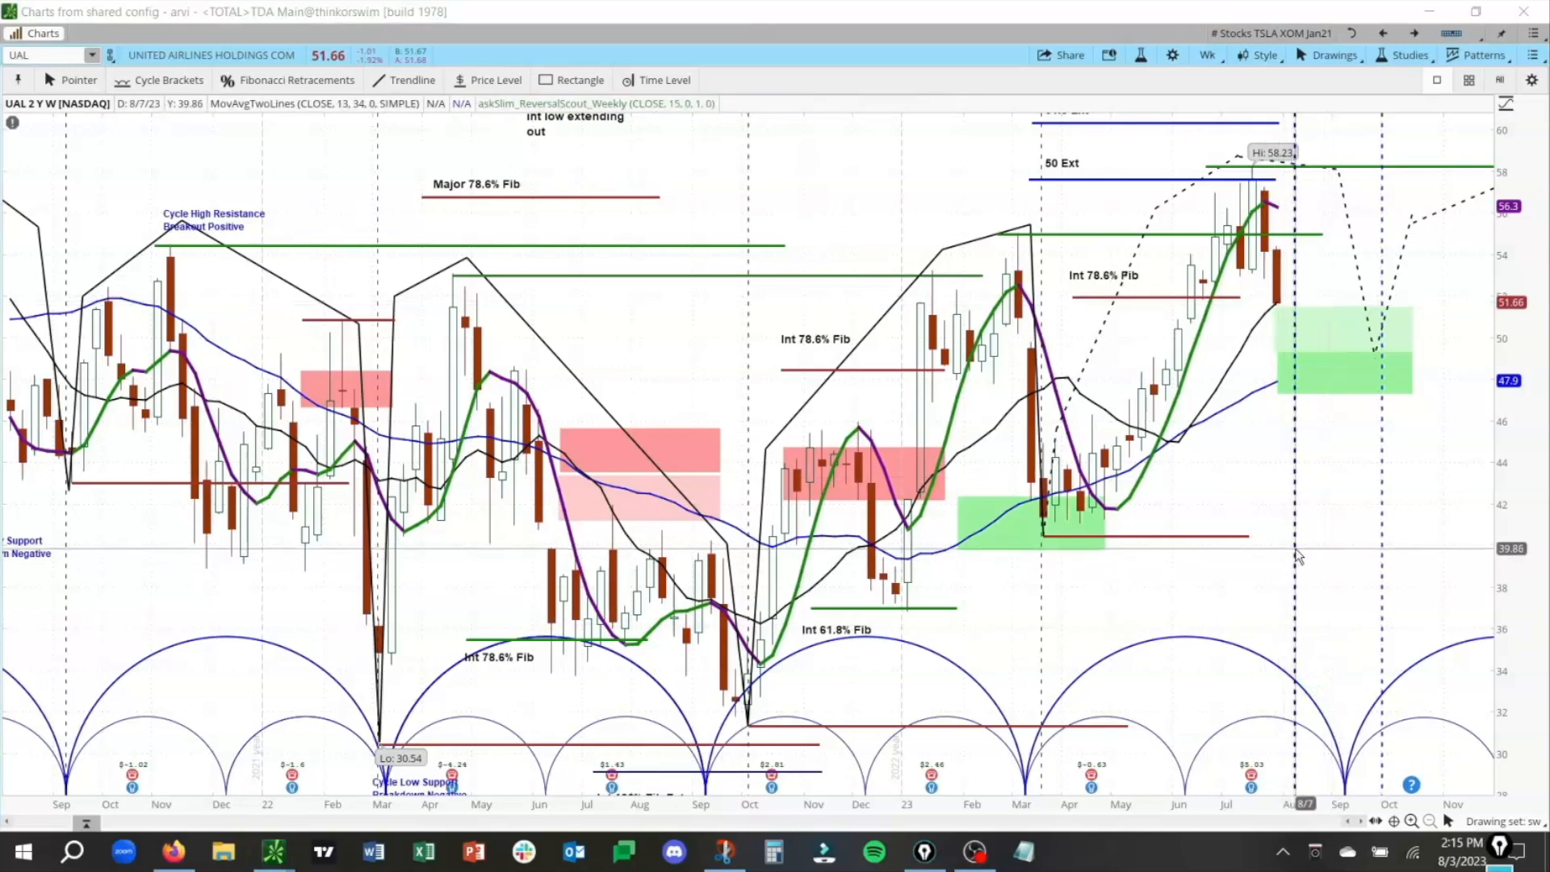
mouse_move(1382, 554)
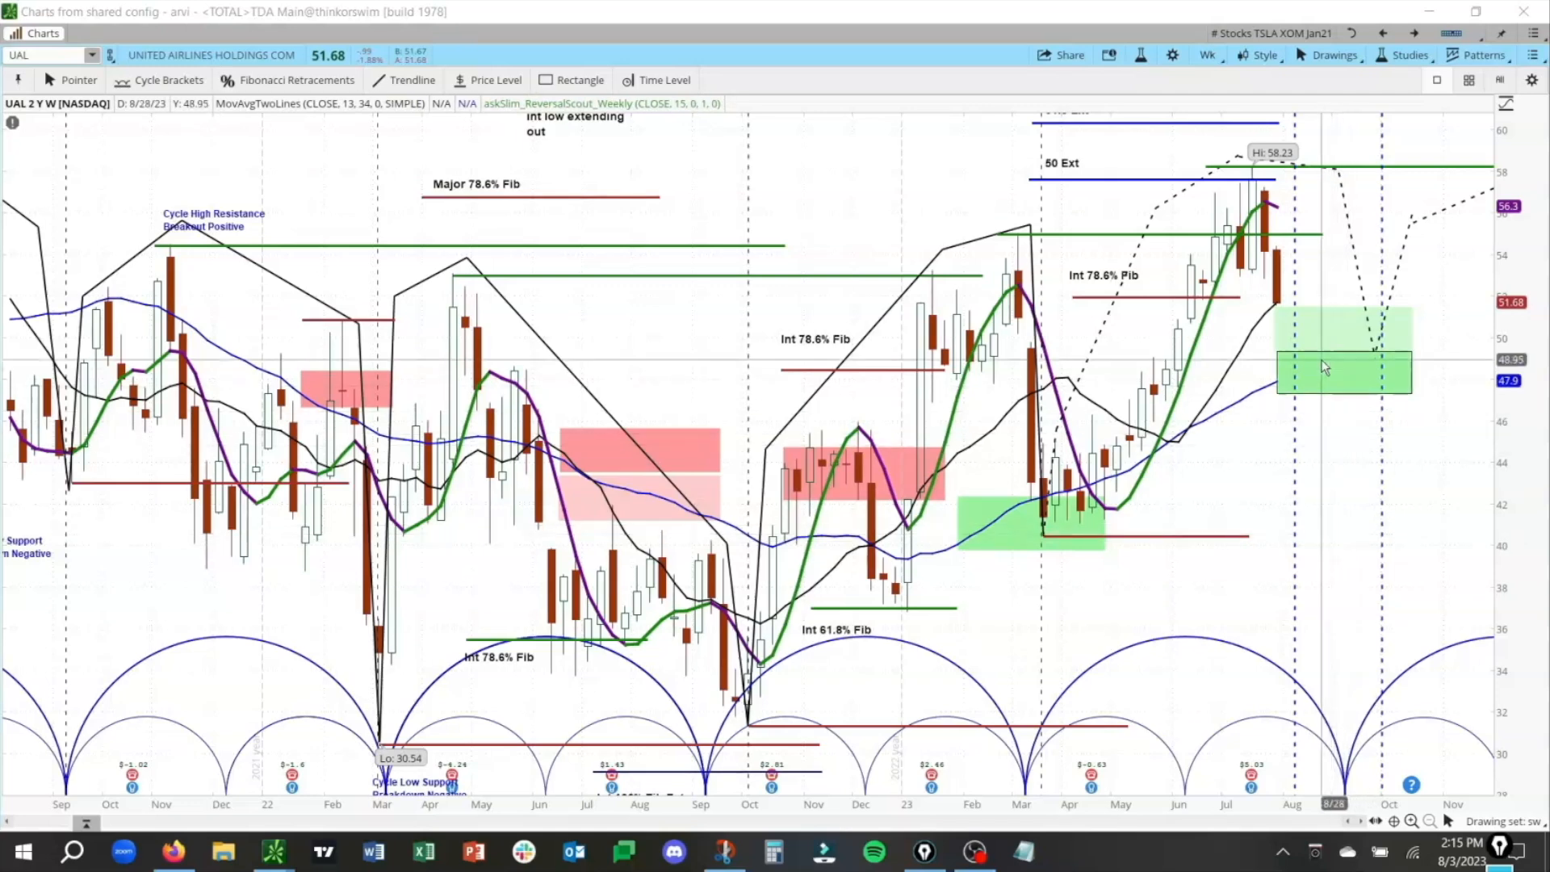
mouse_move(1327, 360)
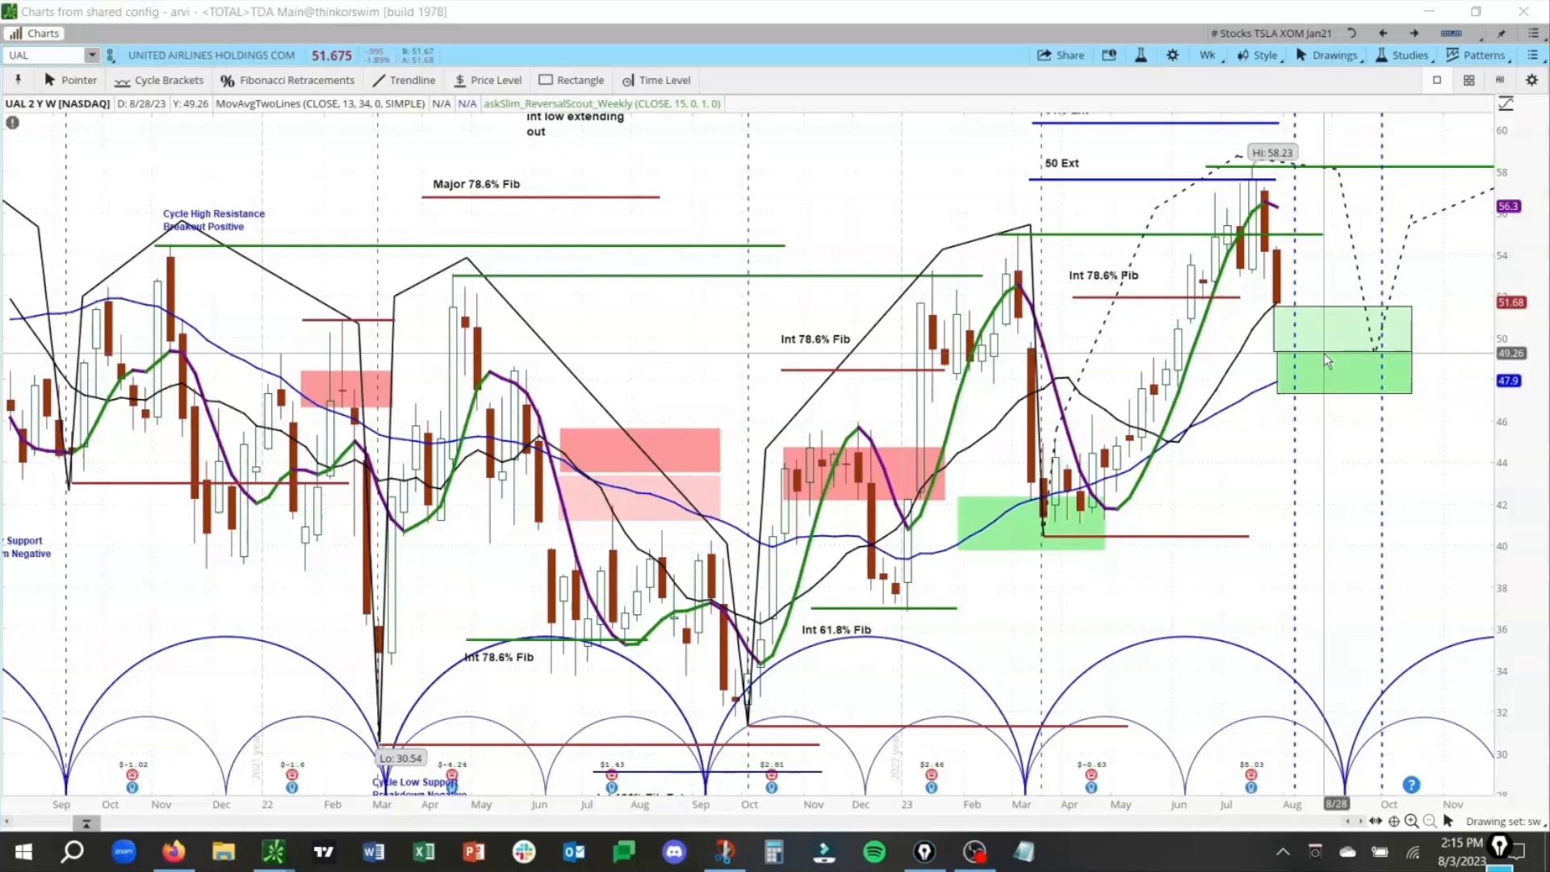
mouse_move(1329, 389)
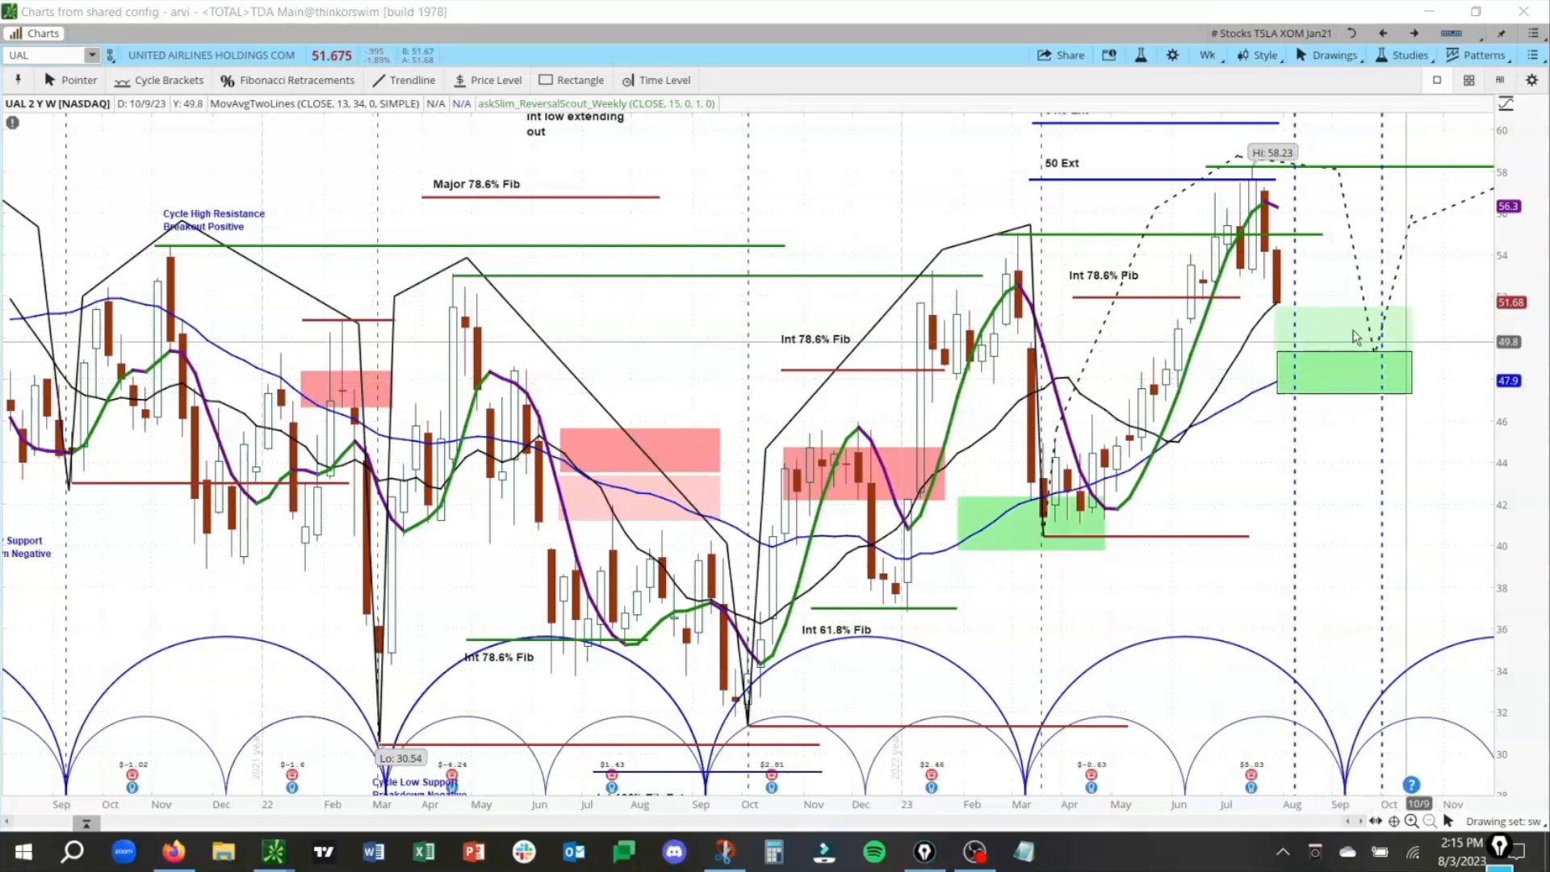
mouse_move(1378, 331)
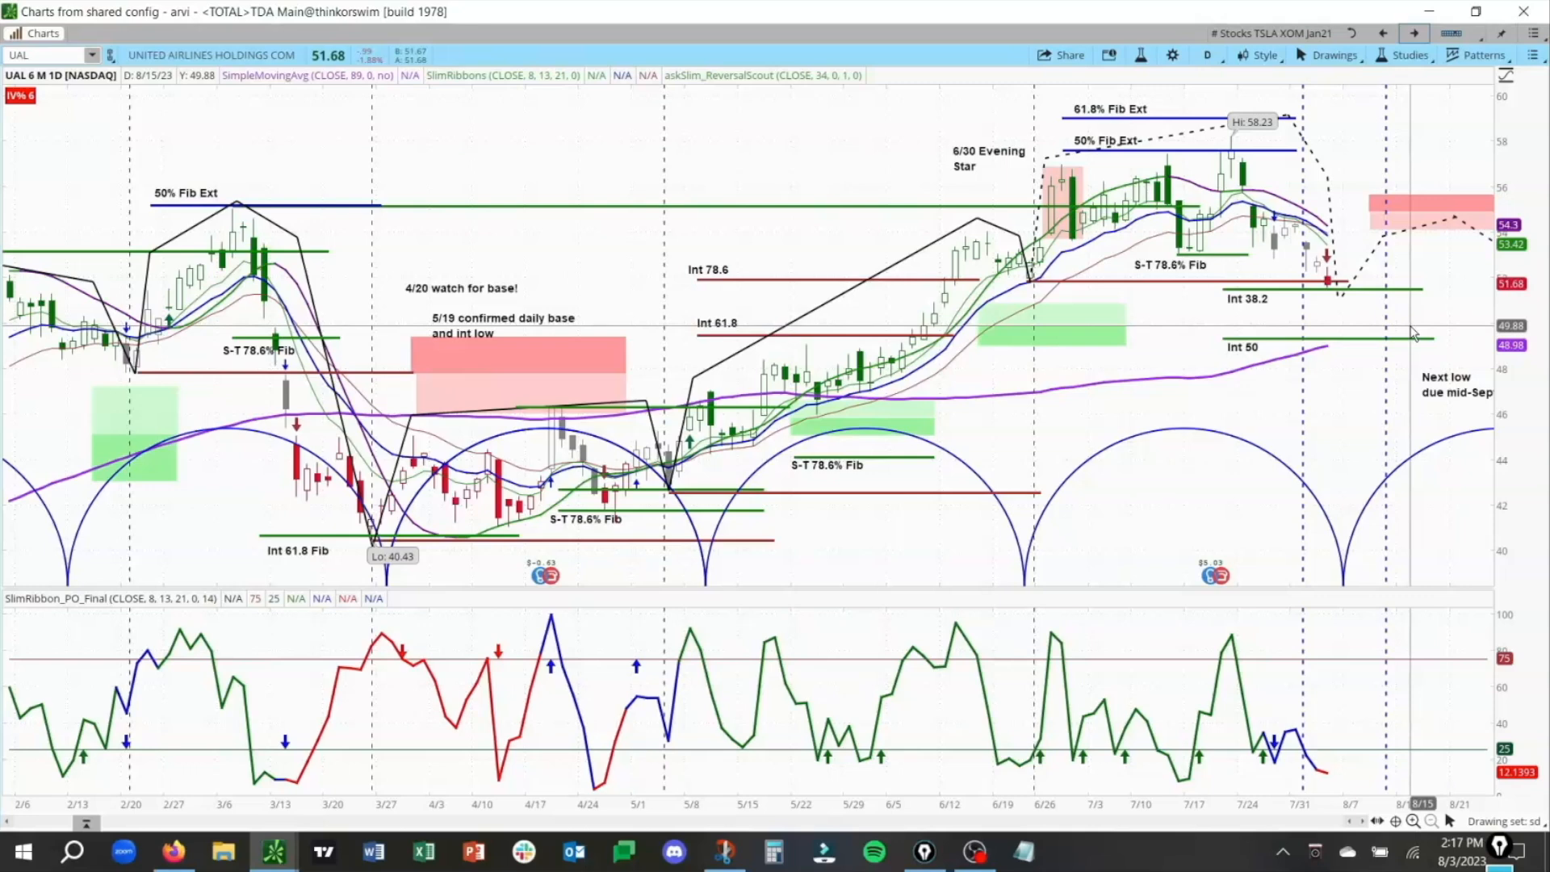
mouse_move(1165, 214)
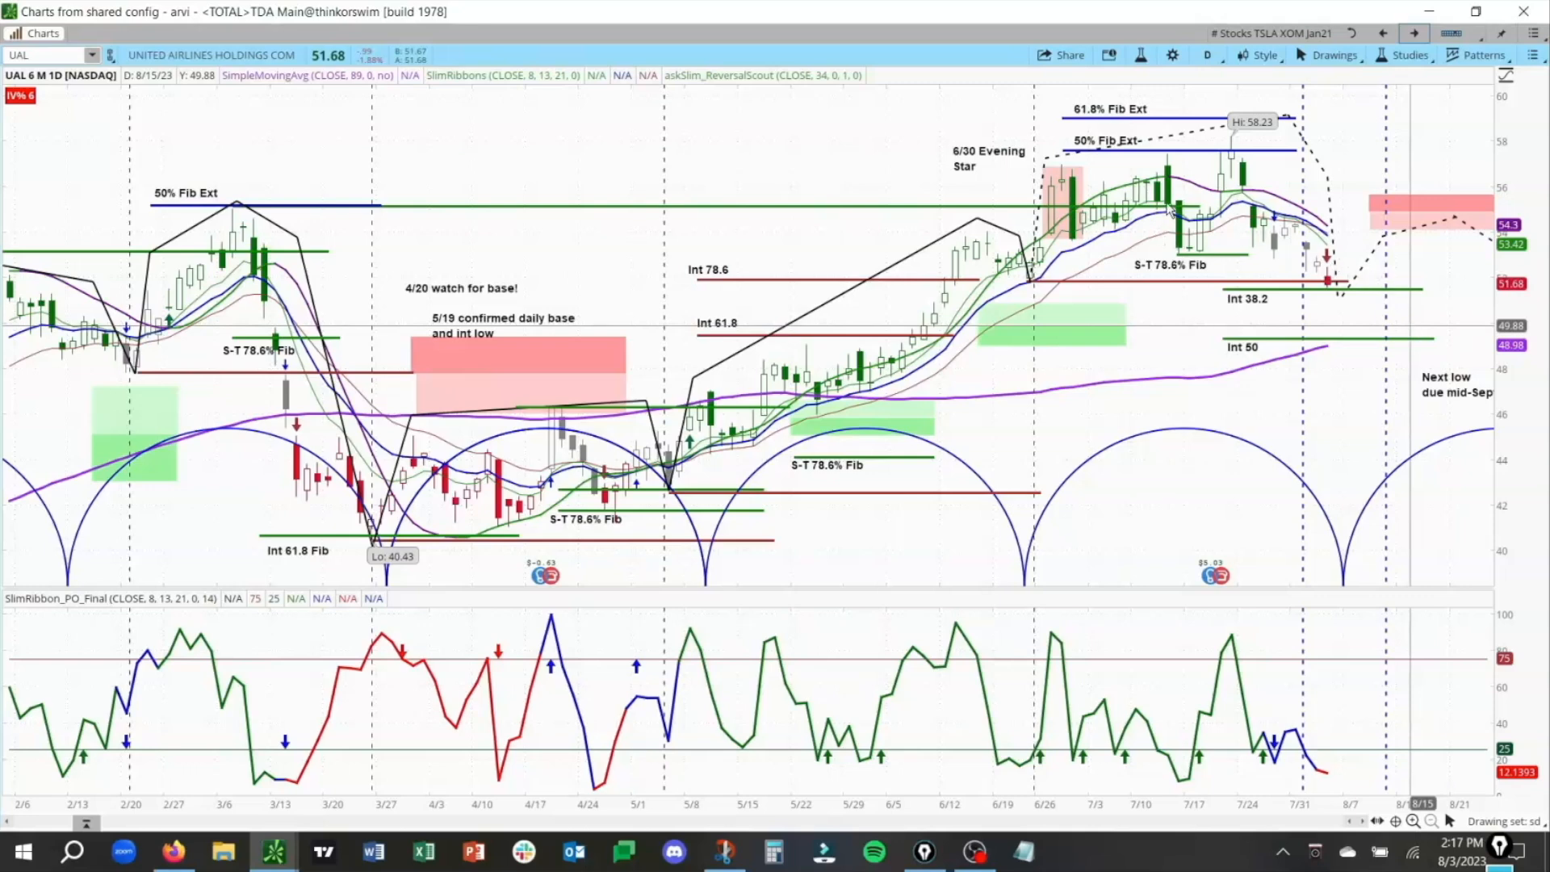
mouse_move(1173, 311)
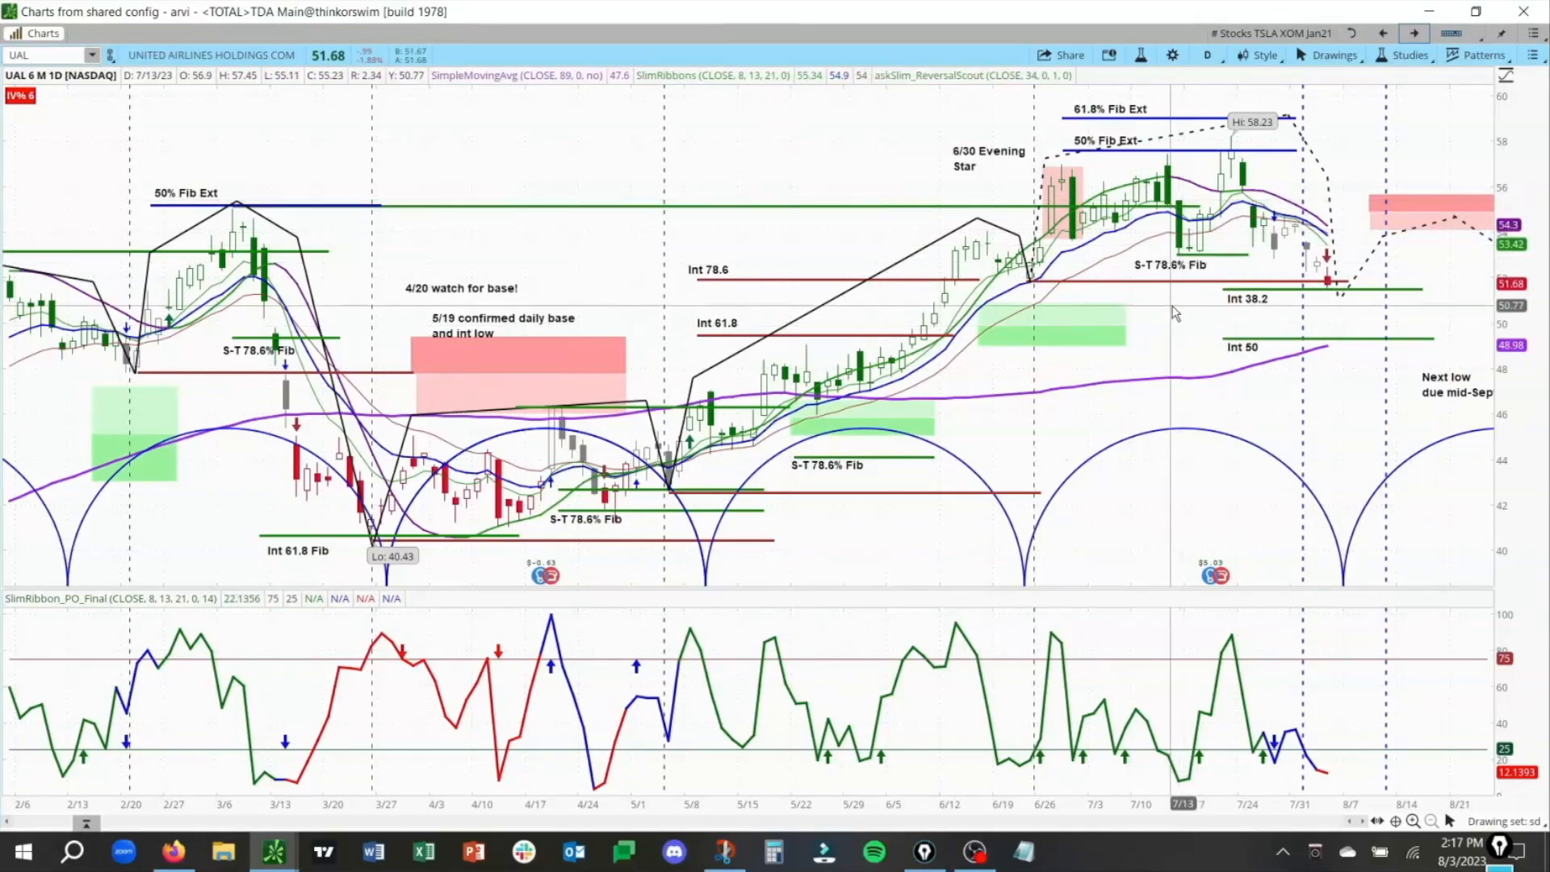
mouse_move(1179, 313)
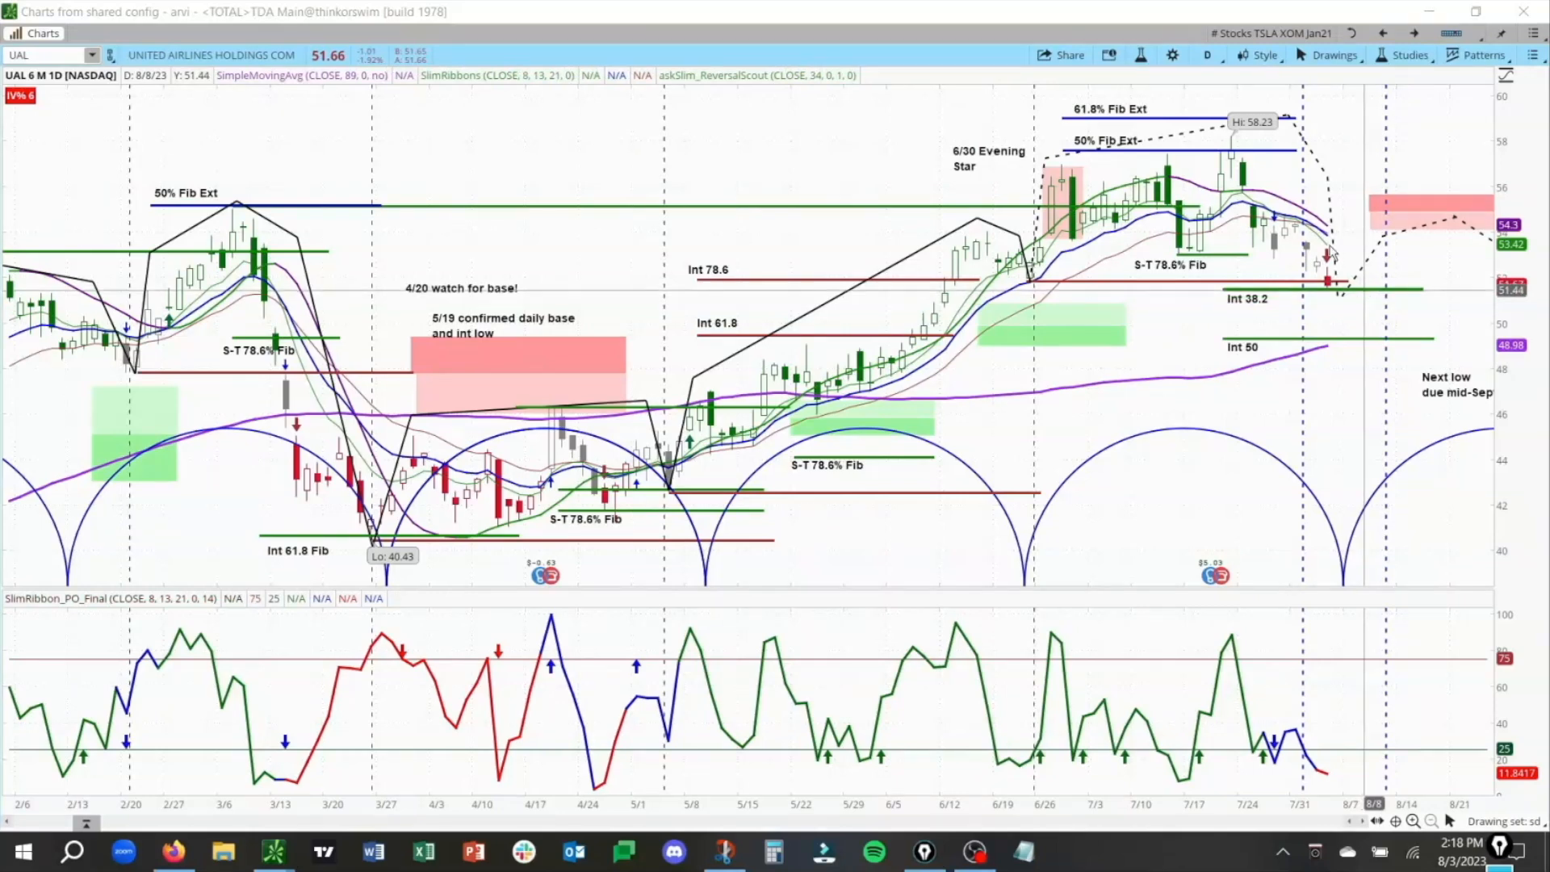
mouse_move(1305, 247)
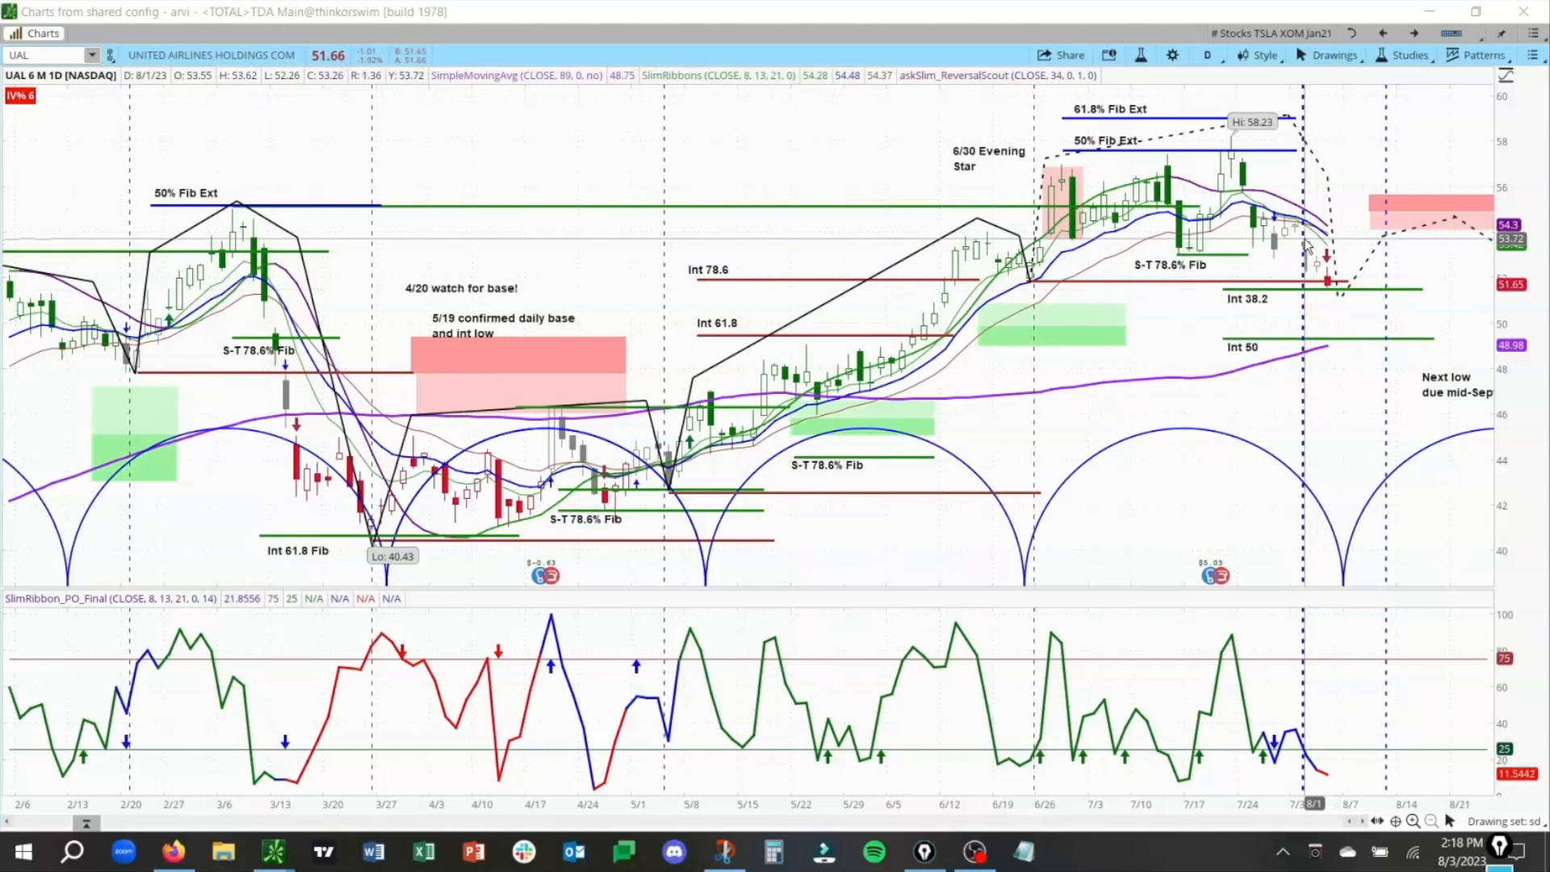
mouse_move(1390, 266)
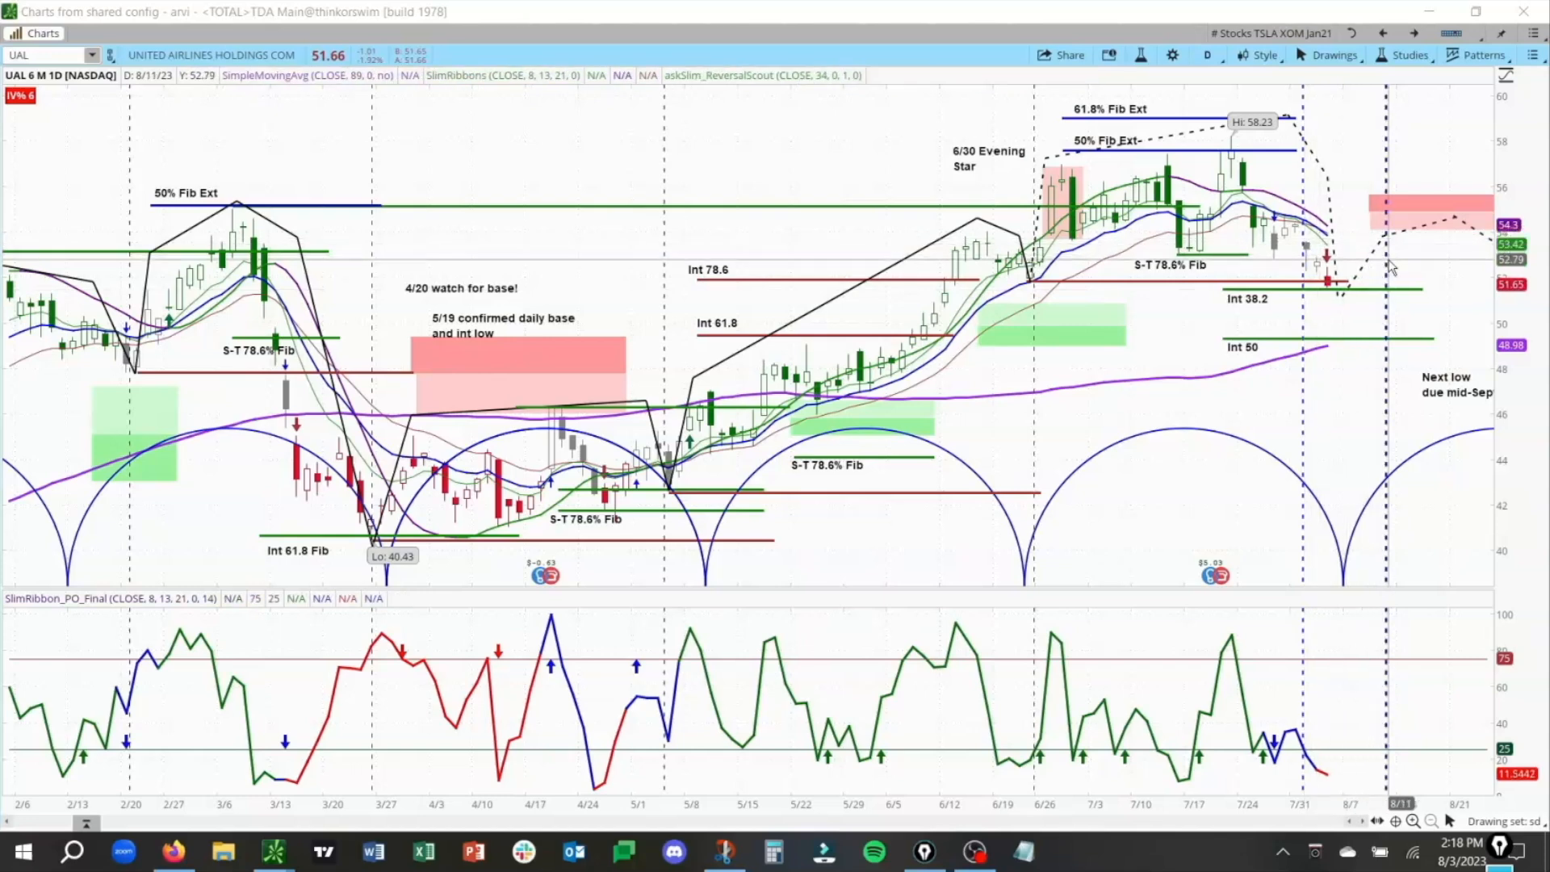
mouse_move(1378, 266)
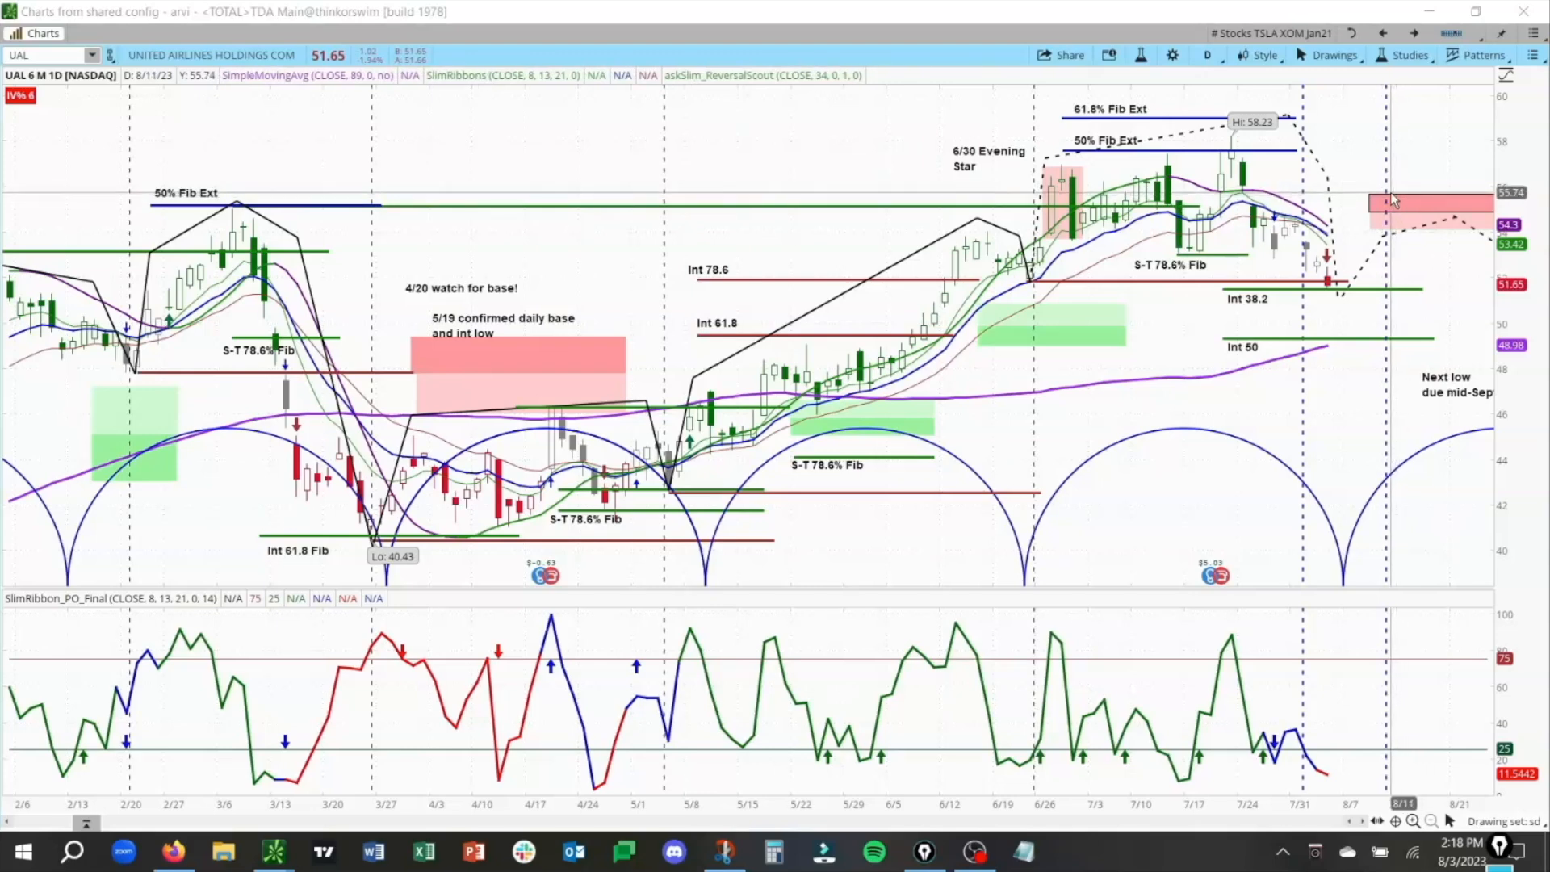
mouse_move(1378, 242)
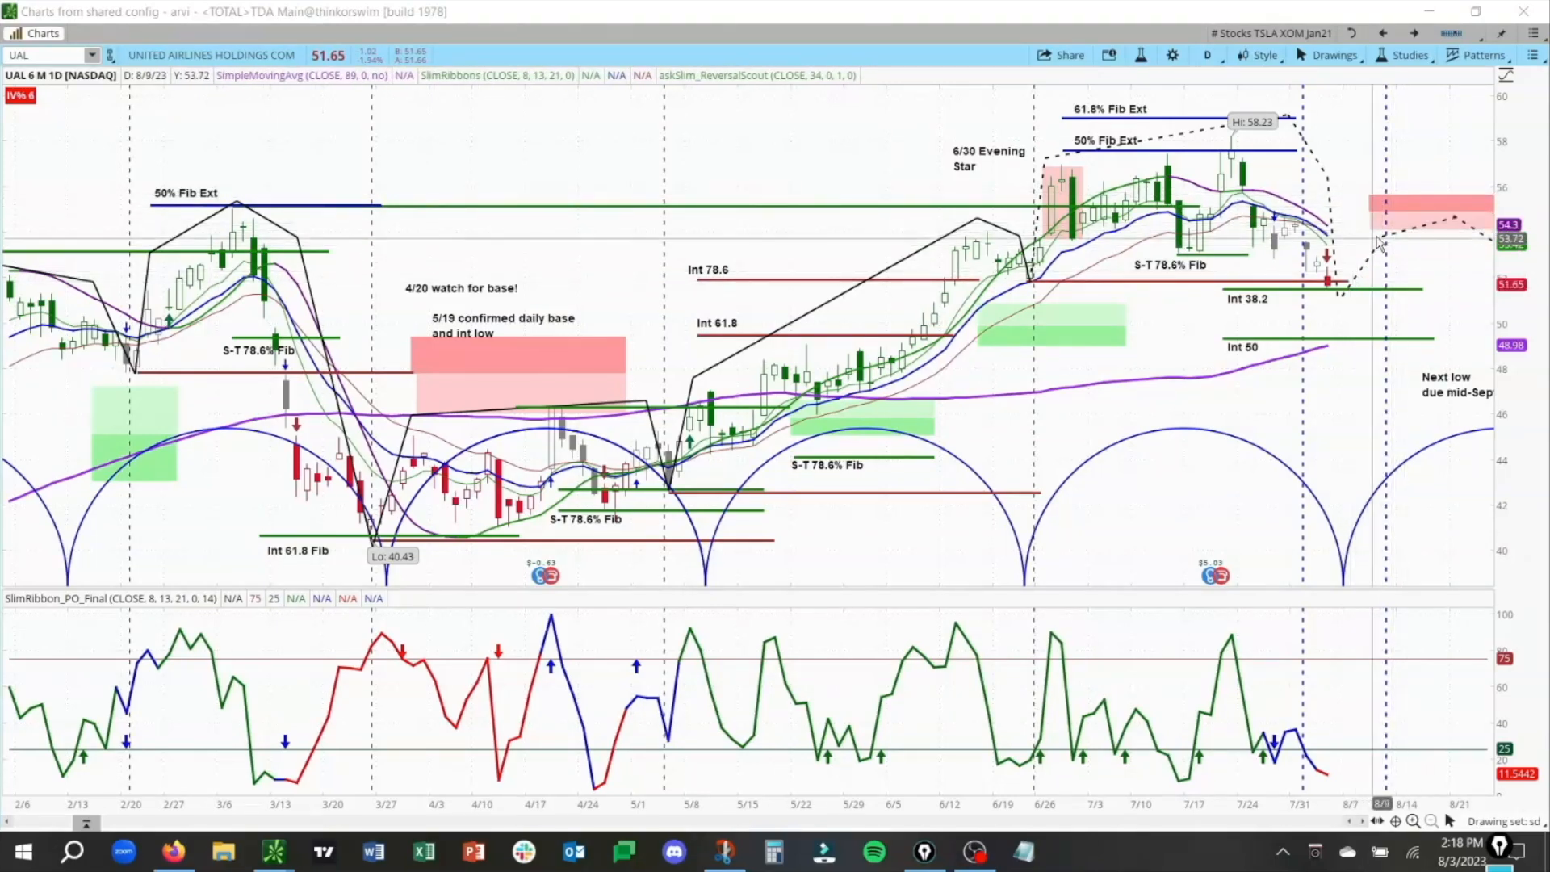
mouse_move(1438, 306)
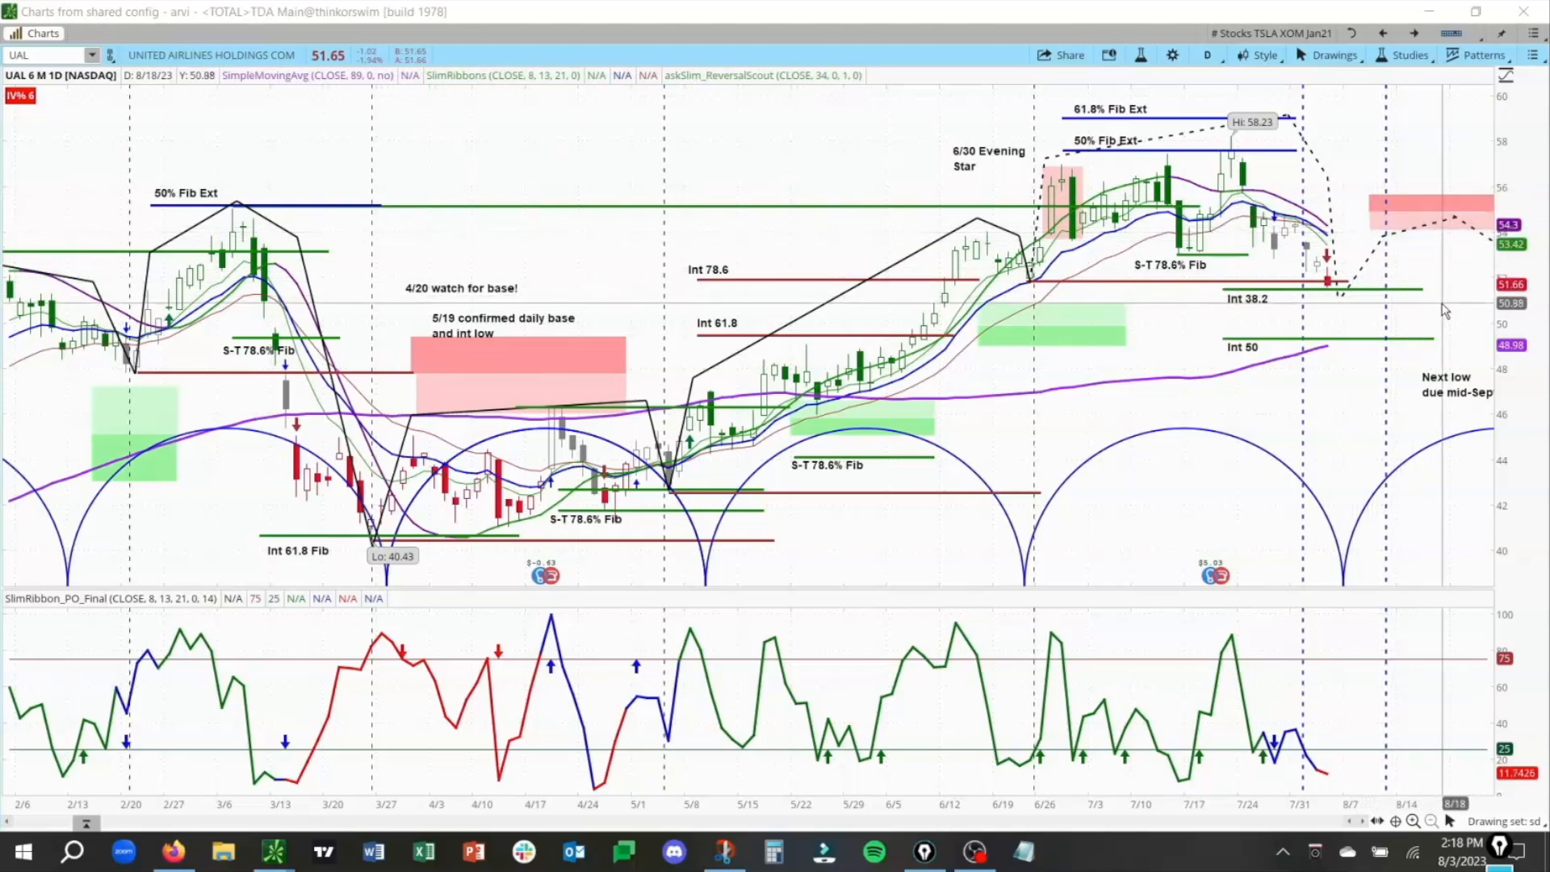
mouse_move(1419, 293)
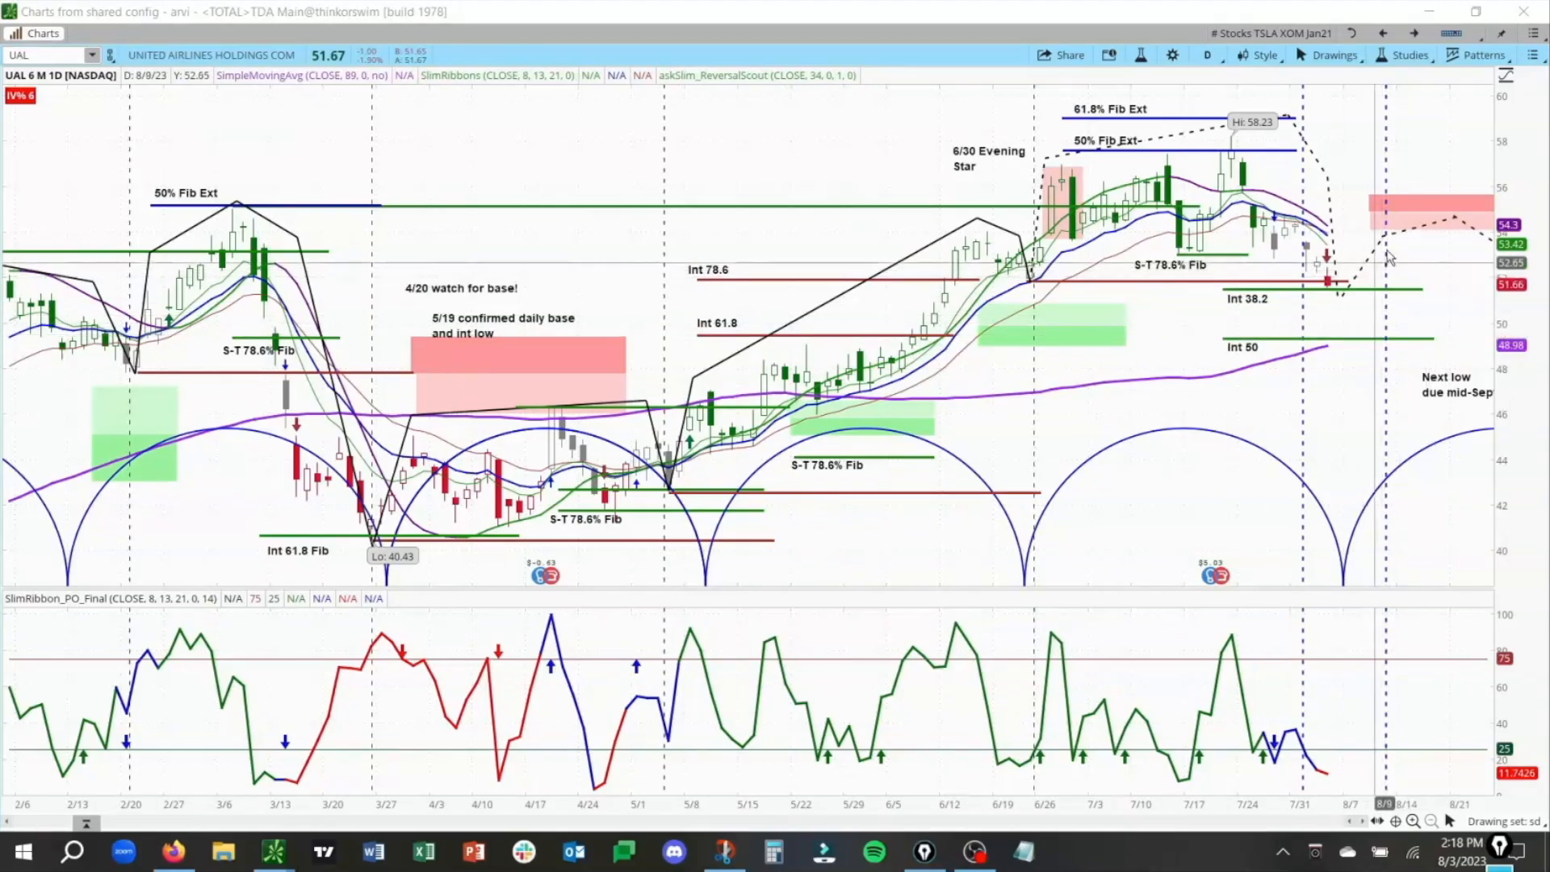
mouse_move(1388, 228)
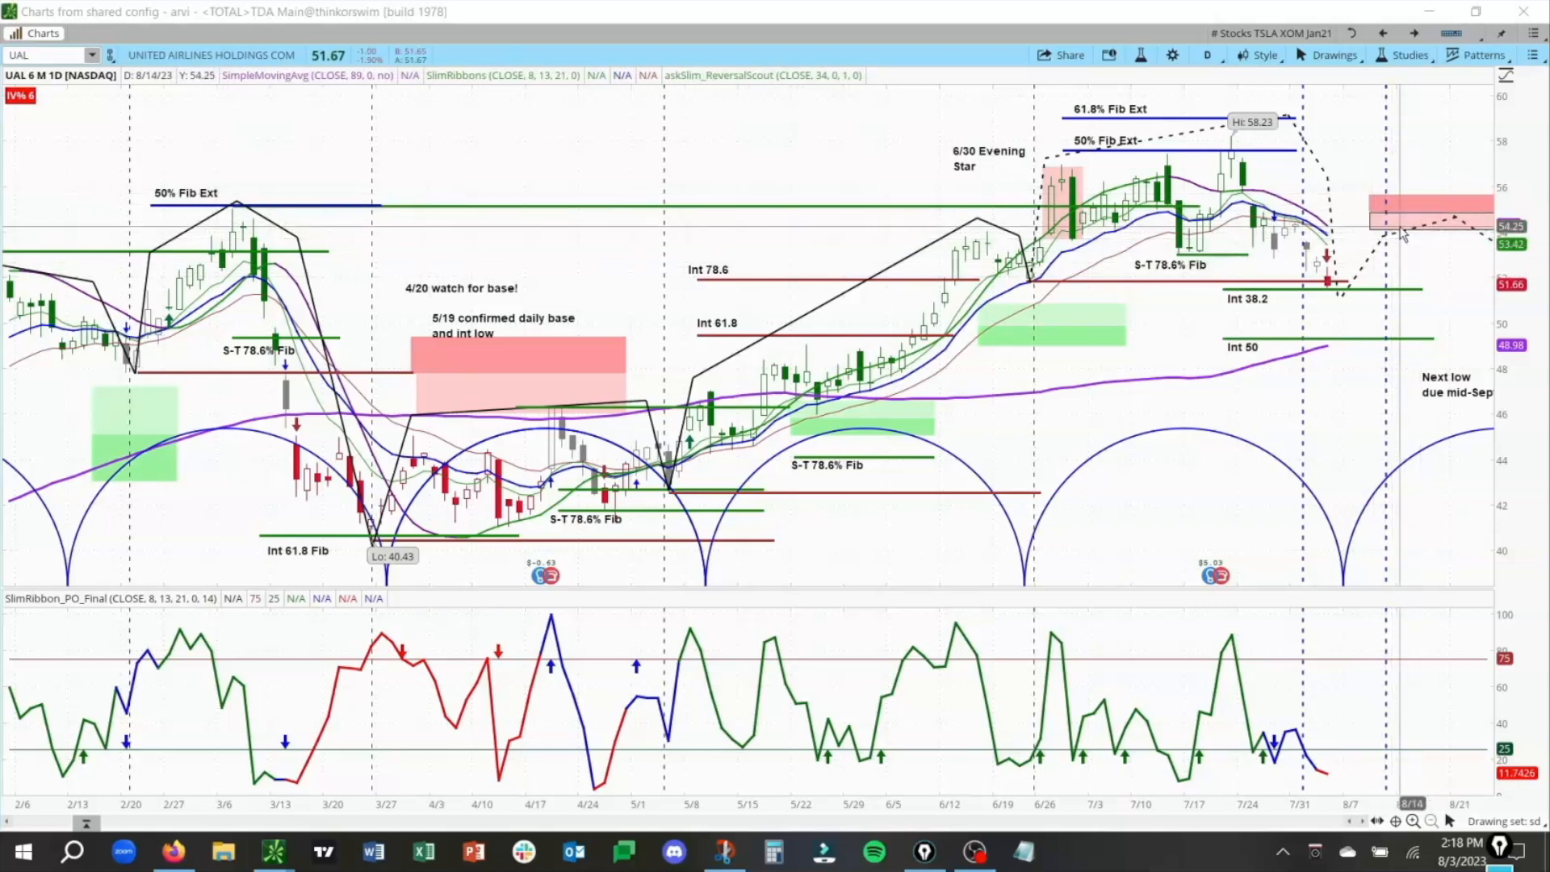